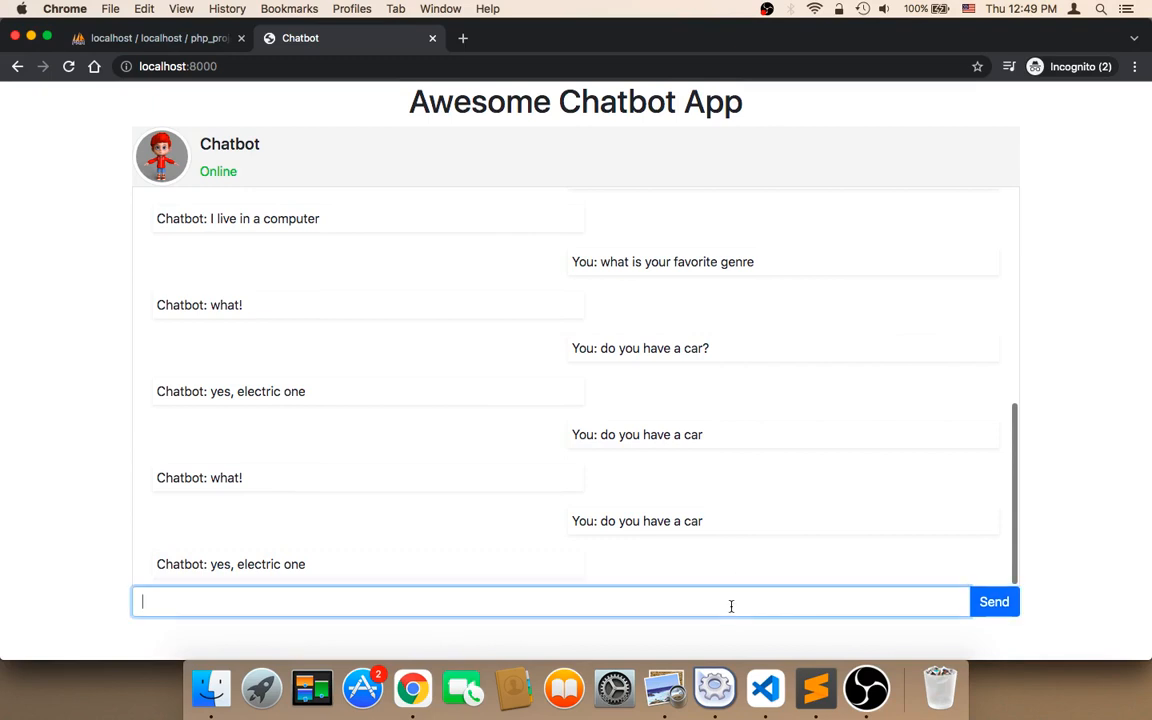
Step: Send the chatbot the question "do you have a car"
{"action": "type", "text": "do you have a c"}
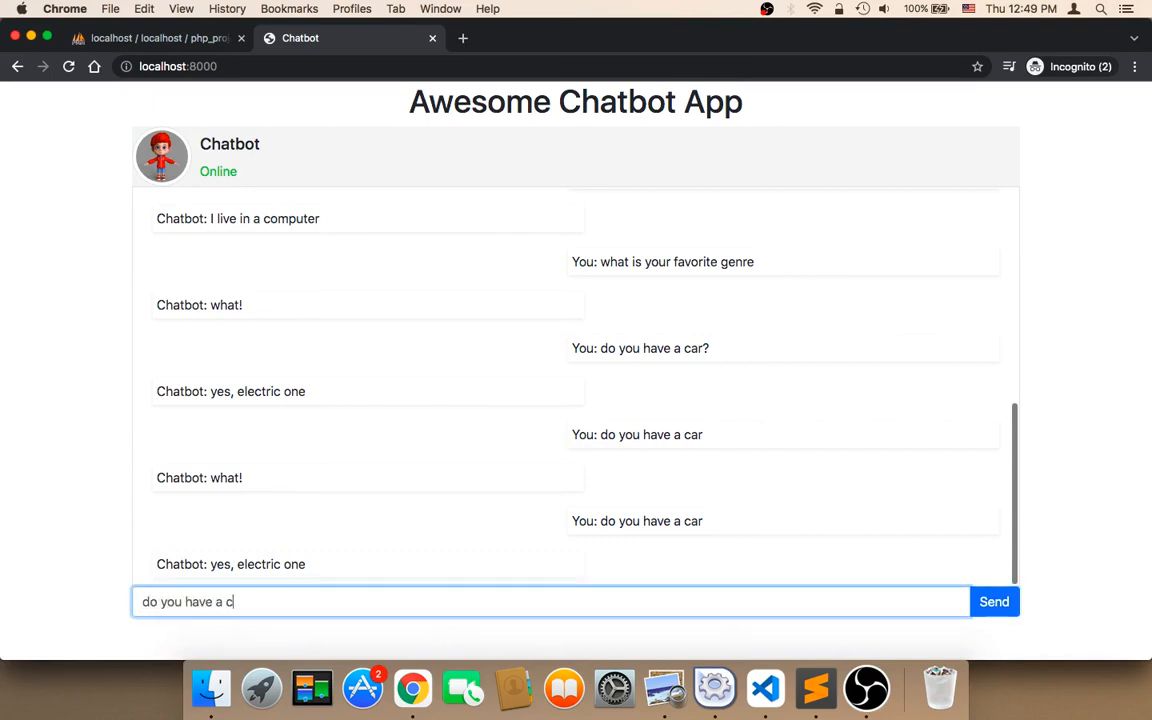
{"action": "left_click", "coordinate": [994, 600]}
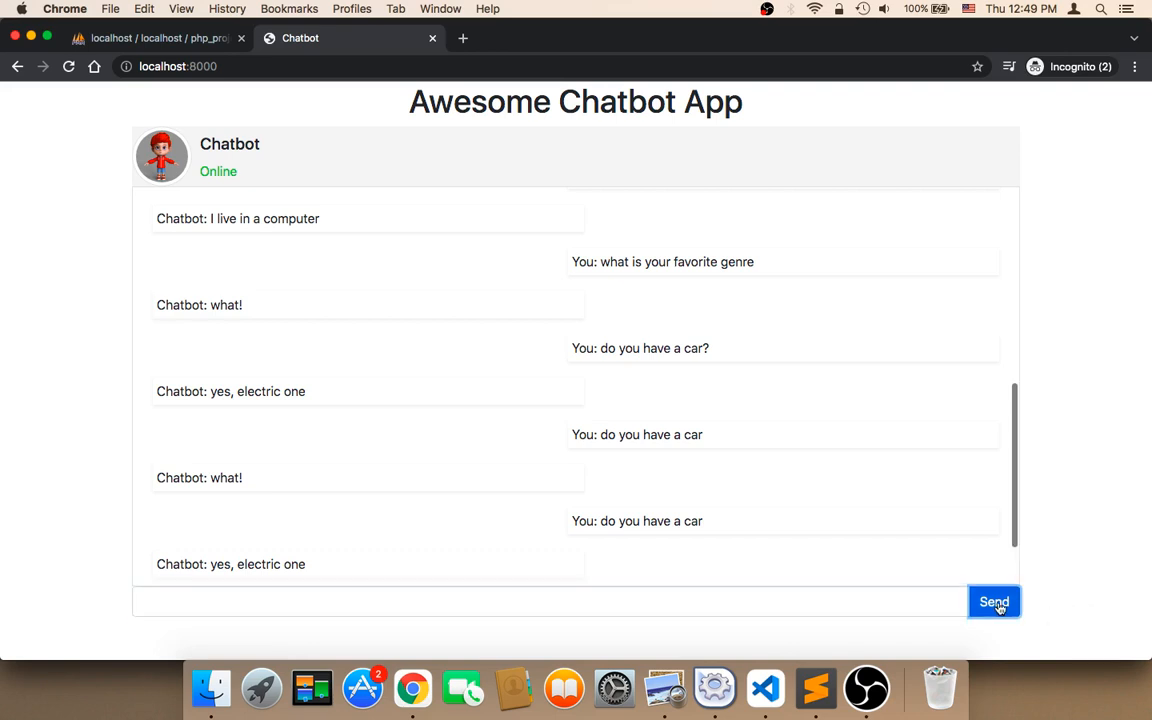
{"action": "mouse_move", "coordinate": [898, 476]}
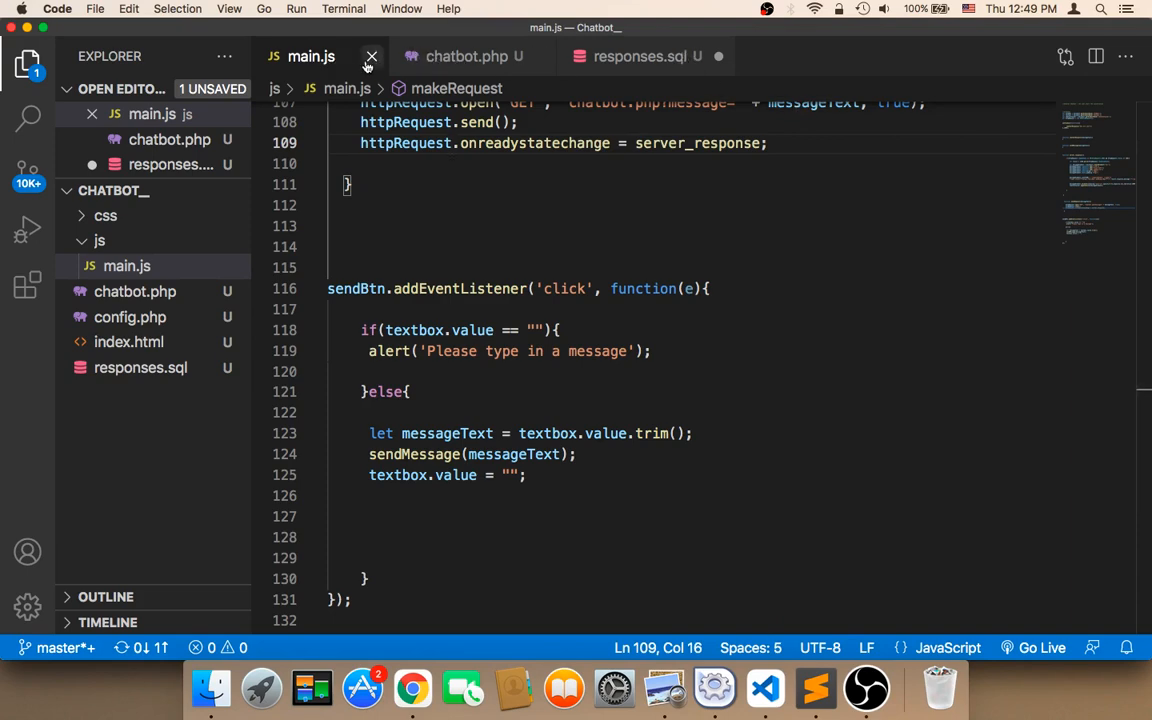
Step: Close chatbot.php, select chatbotResponse's scrollTop statement in main.js, and unfold sendMessage
{"action": "left_click", "coordinate": [370, 56]}
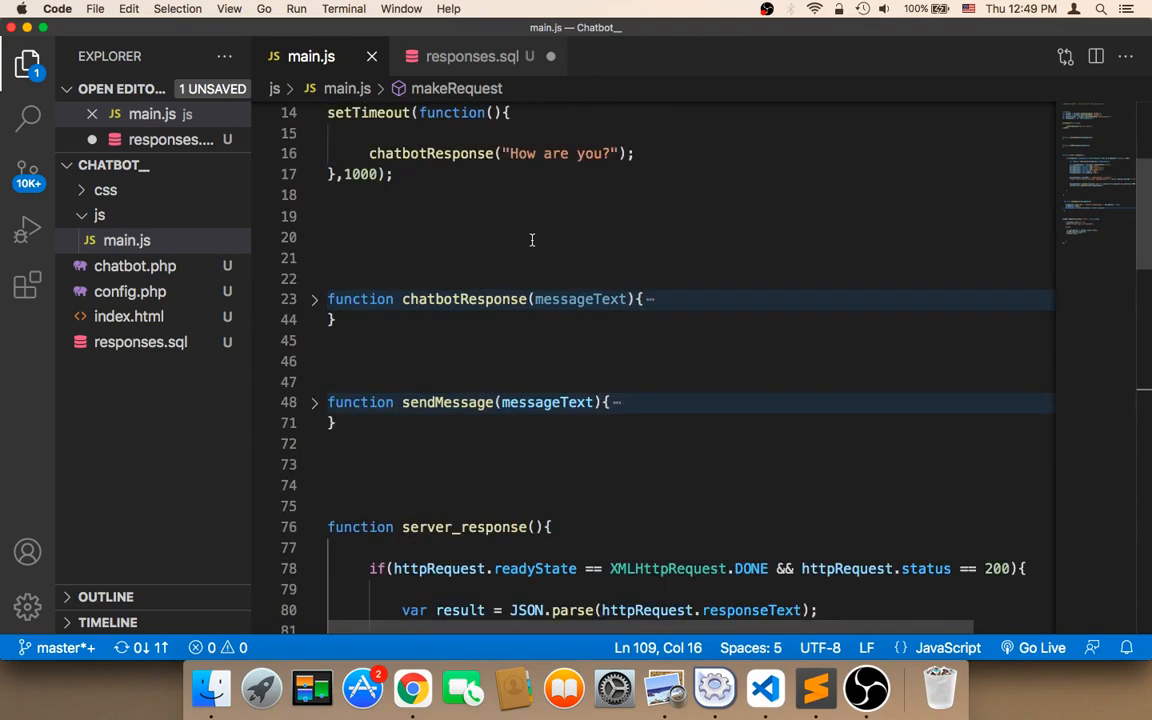
{"action": "left_click", "coordinate": [314, 300]}
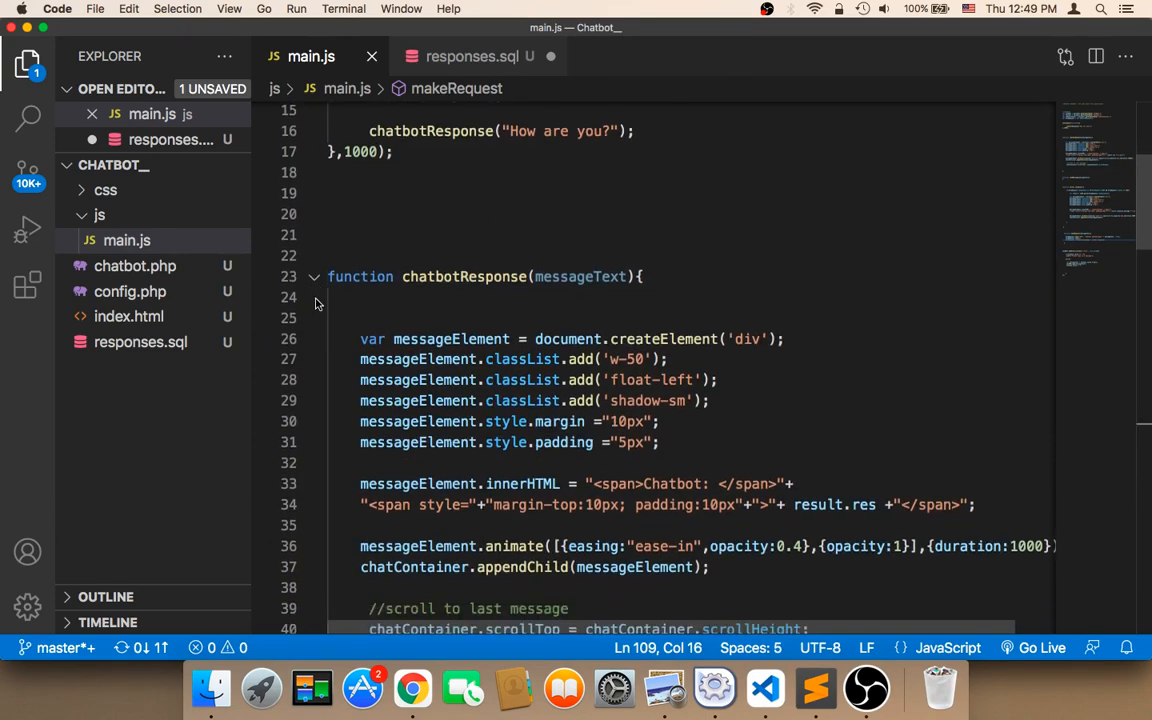
{"action": "scroll", "scroll_direction": "down", "scroll_amount": 3}
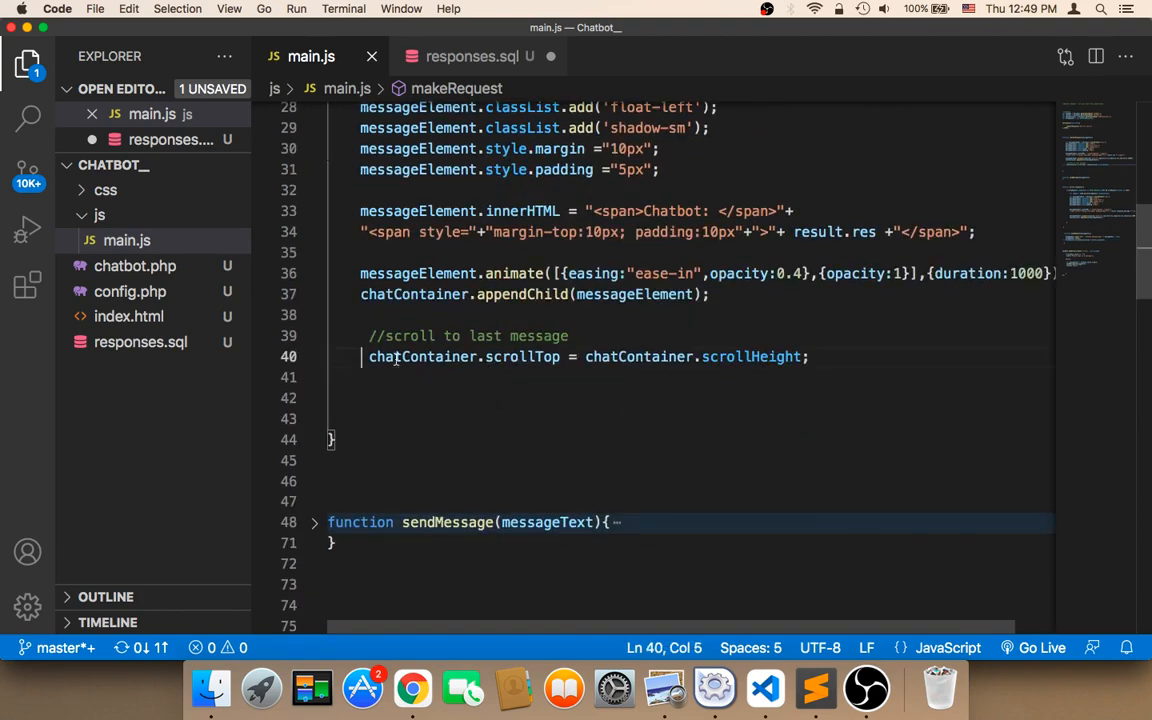
{"action": "left_click_drag", "start_coordinate": [368, 356], "coordinate": [544, 356]}
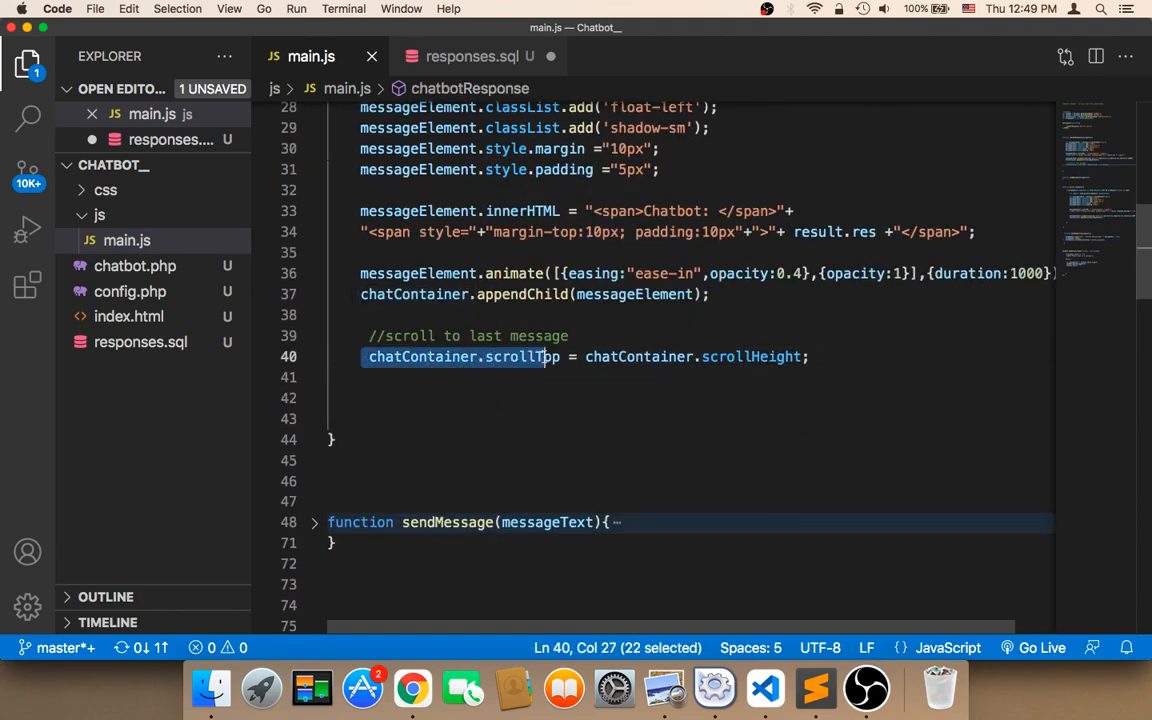
{"action": "left_click_drag", "start_coordinate": [546, 356], "coordinate": [704, 356]}
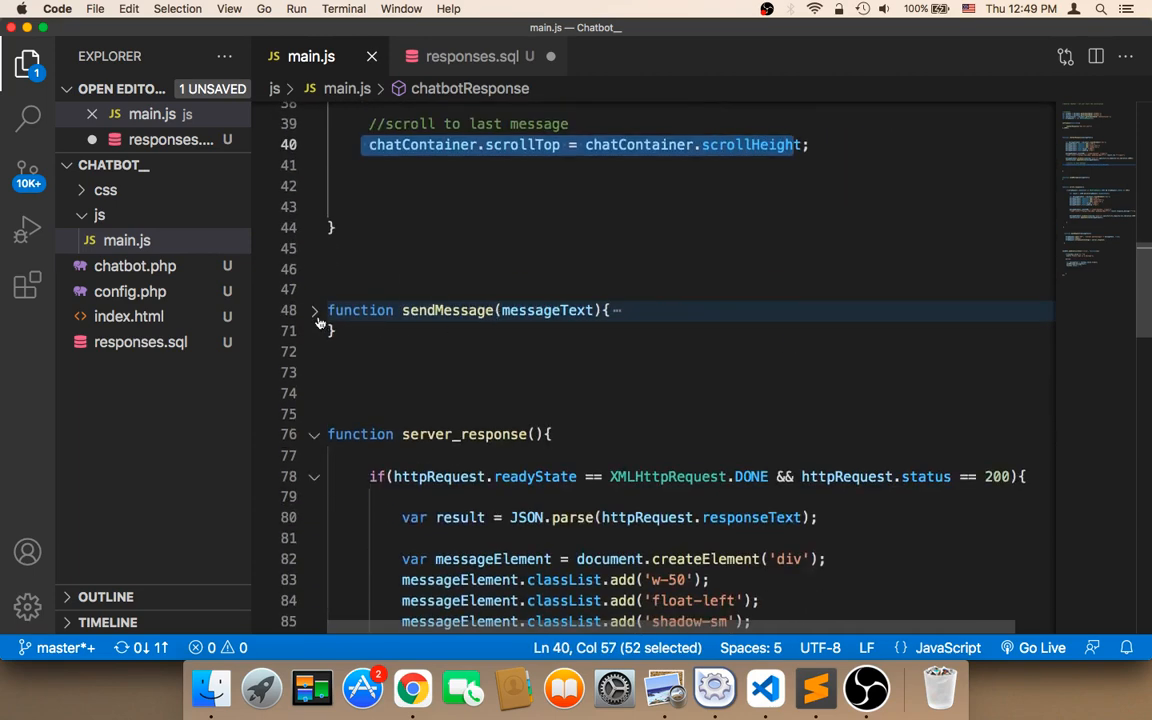
{"action": "left_click", "coordinate": [314, 310]}
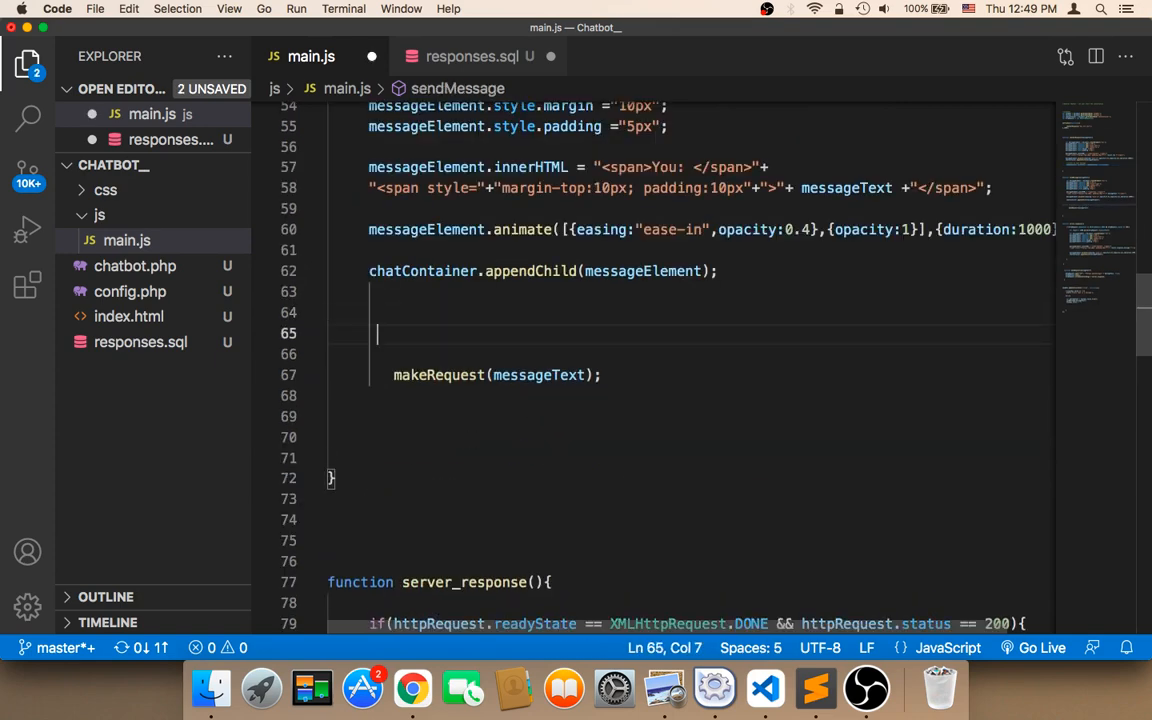
Step: Add chatContainer.scrollTop = chatContainer.scrollHeight after appendChild in sendMessage
{"action": "type", "text": "chatc"}
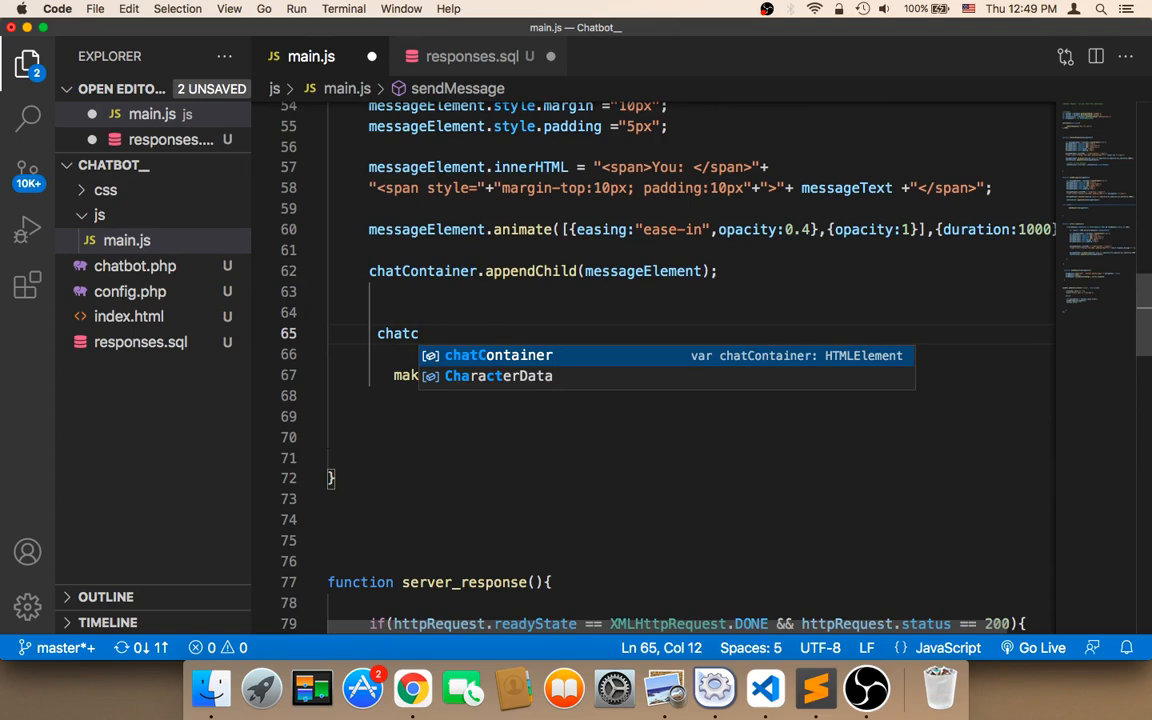
{"action": "type", "text": "ontainer.scrollTop = ch"}
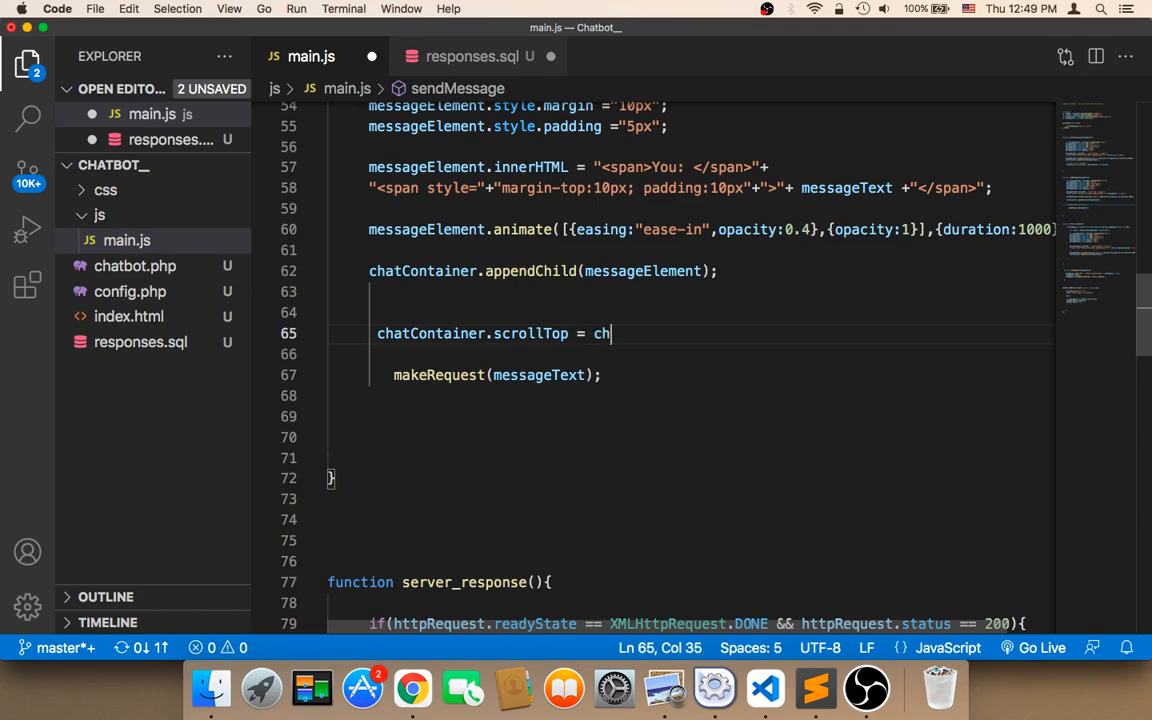
{"action": "type", "text": "atContainer."}
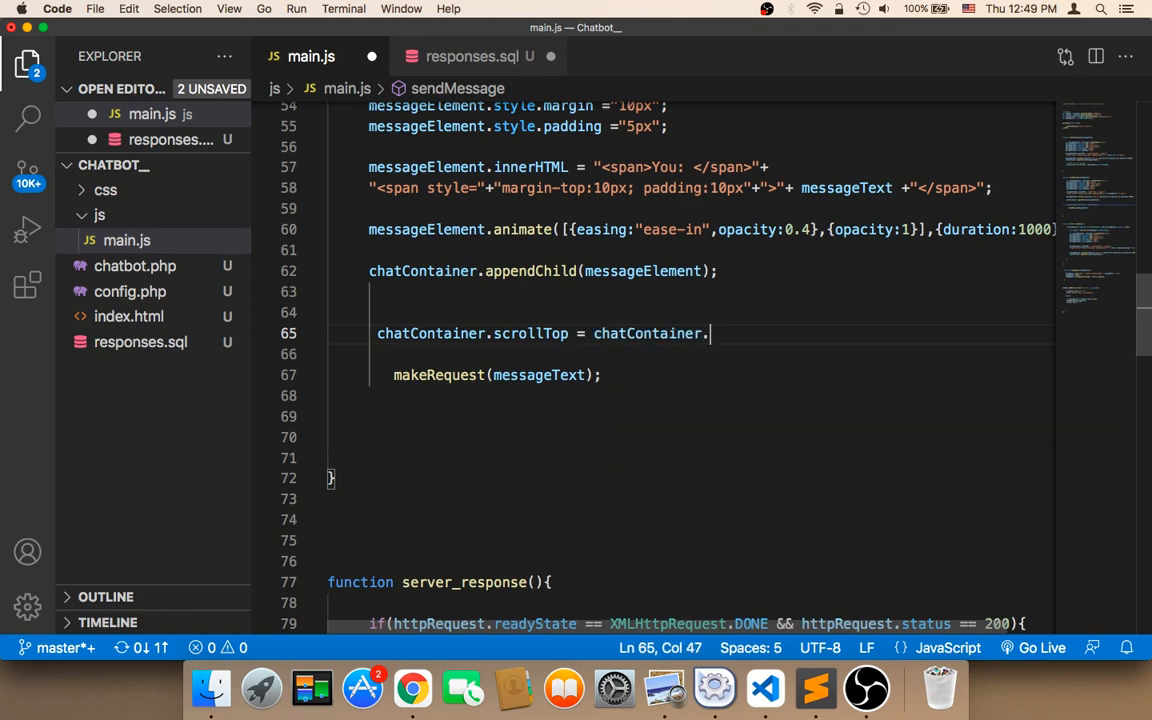
{"action": "type", "text": "sc"}
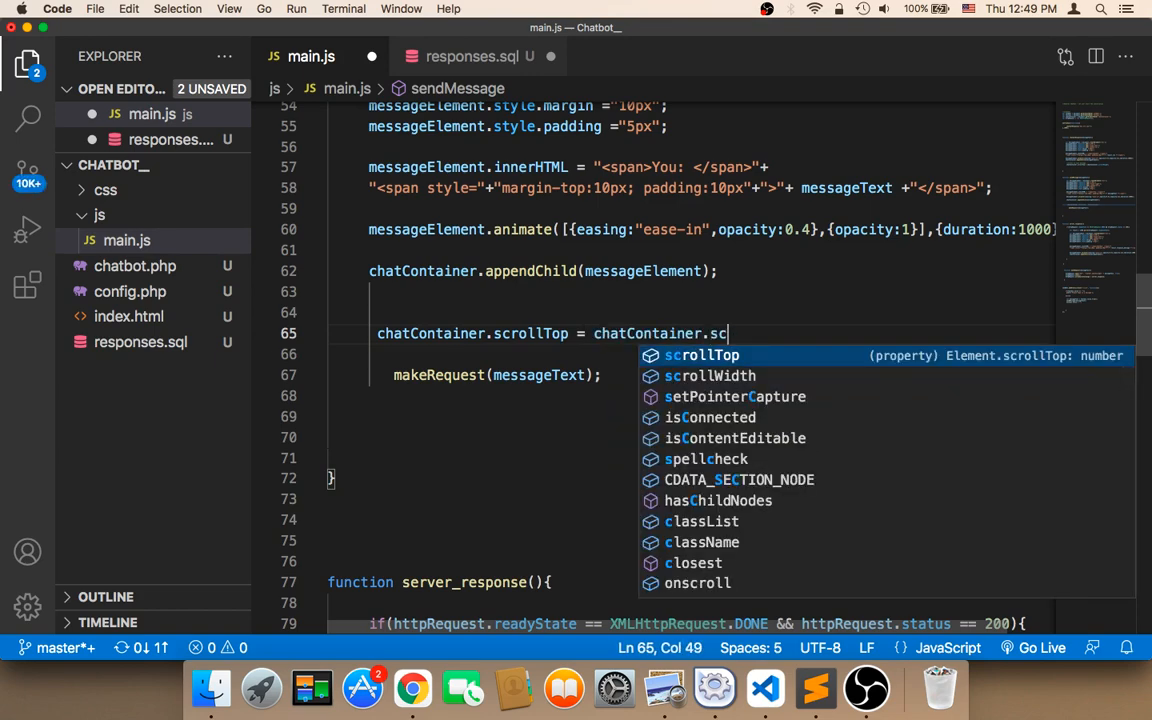
{"action": "type", "text": "ro"}
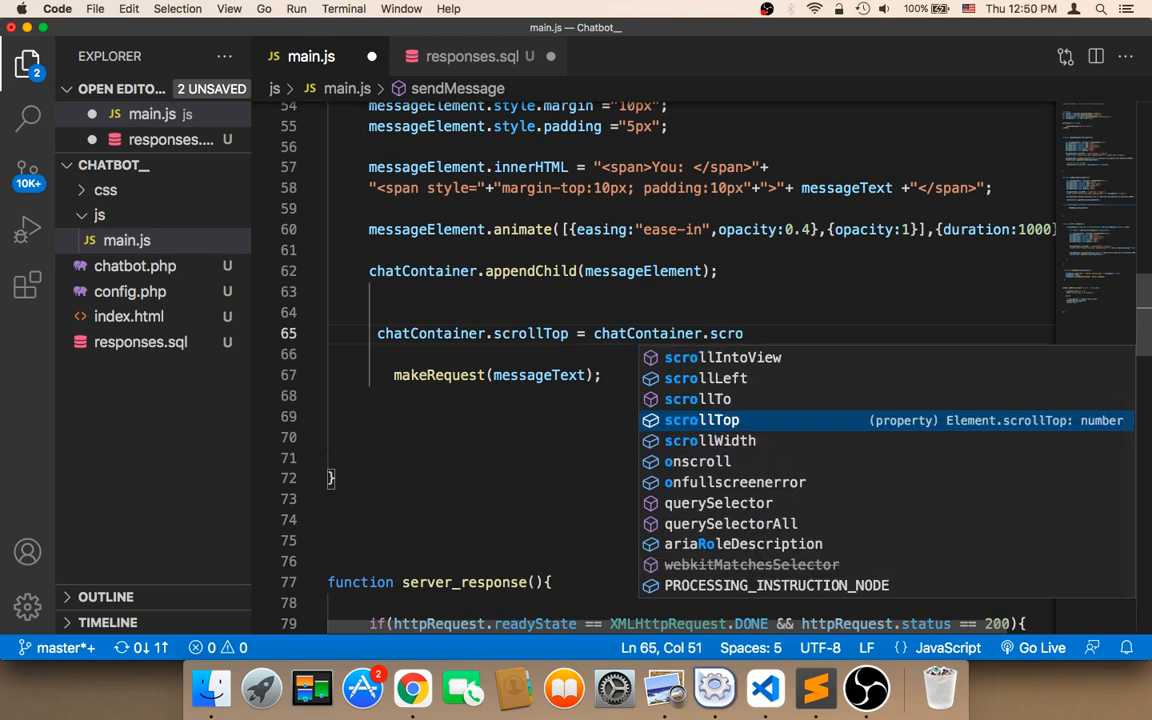
{"action": "key", "text": "Tab"}
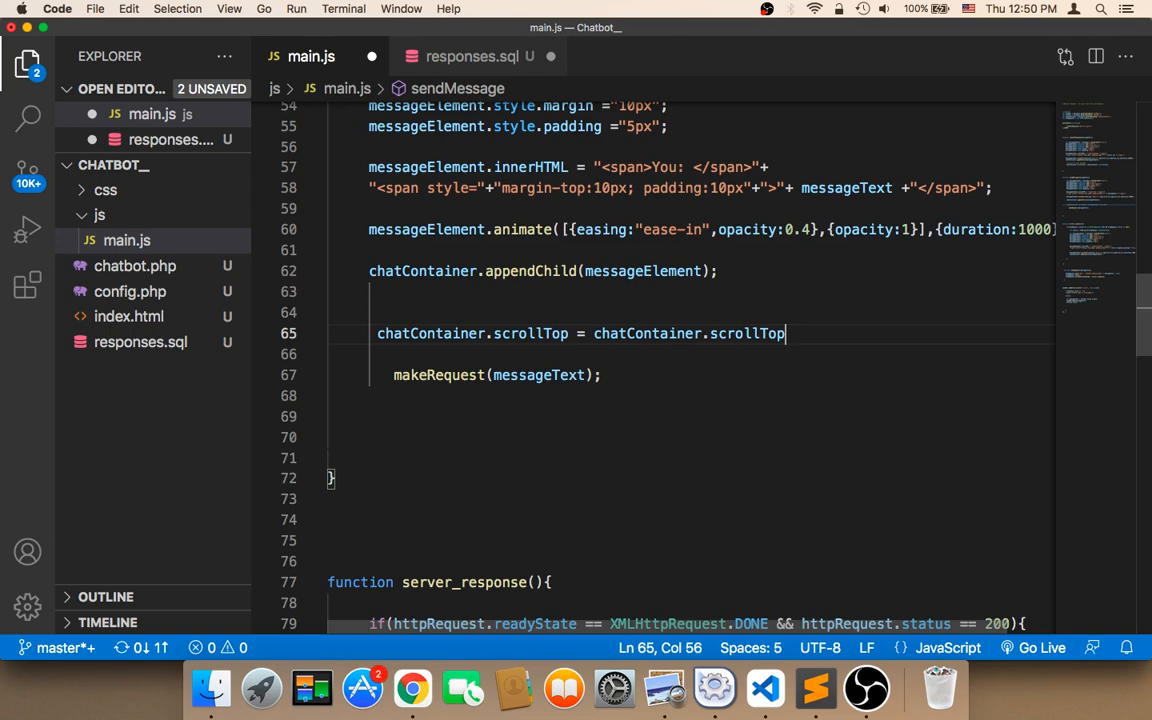
{"action": "type", "text": "Height"}
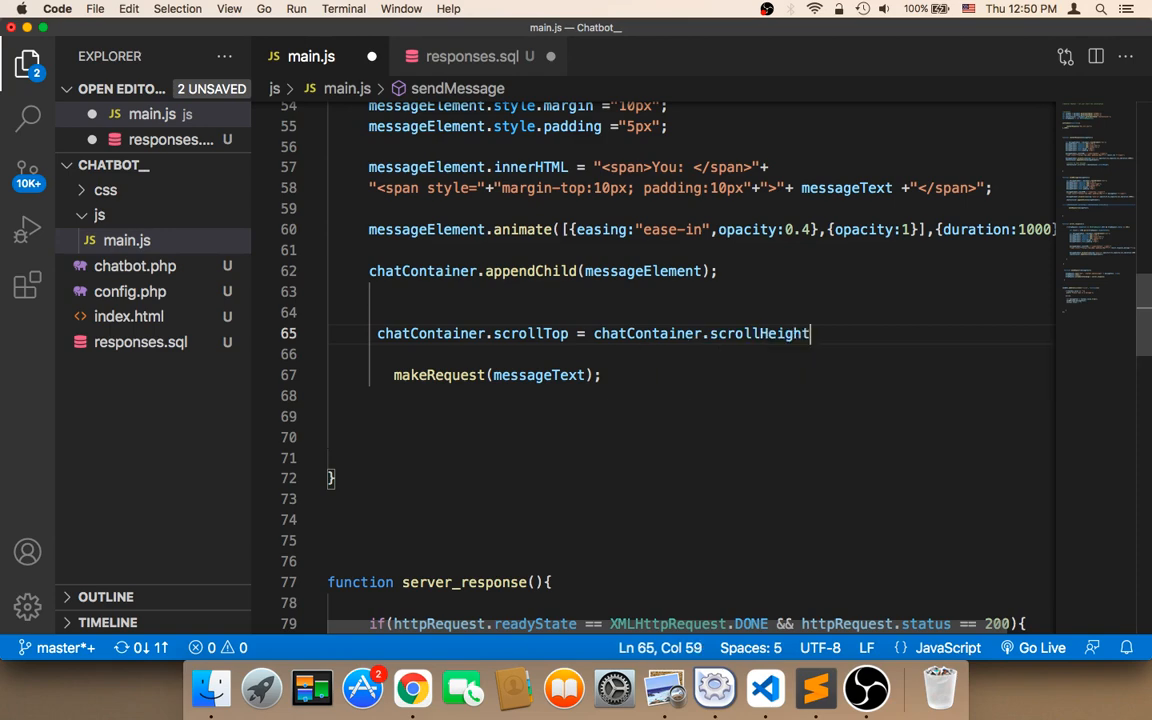
{"action": "scroll", "scroll_direction": "down", "scroll_amount": 3}
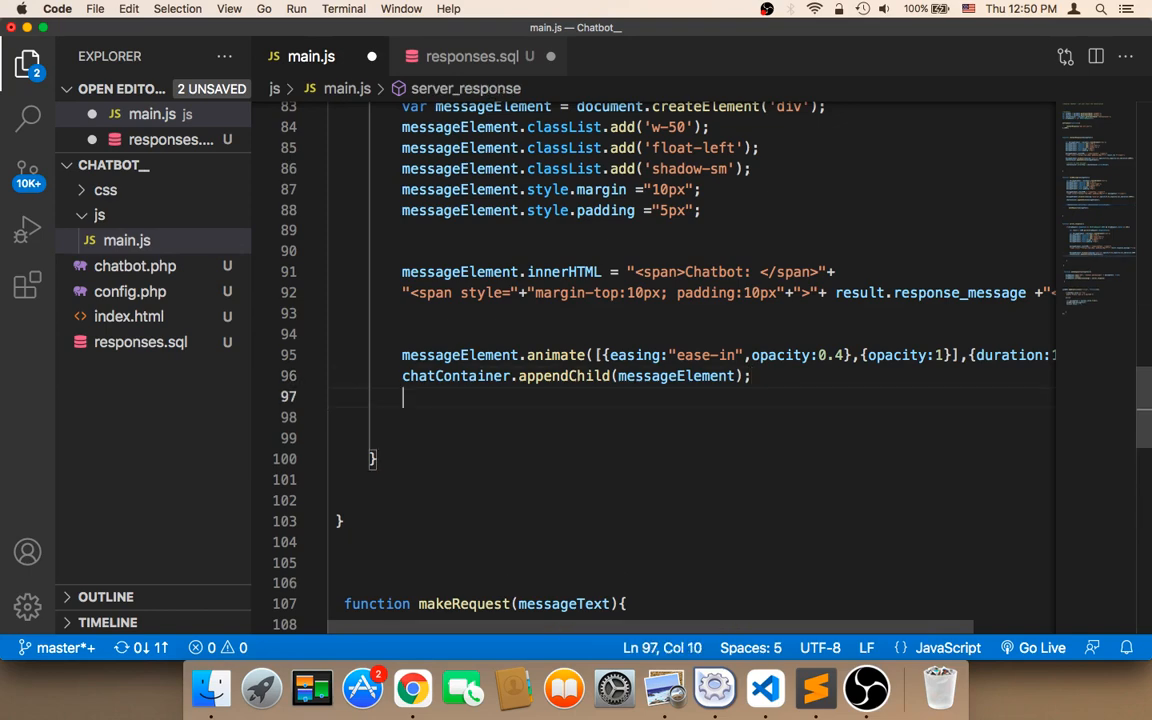
Step: Write chatContainer.scrollTop = chatContainer. below appendChild in server_response
{"action": "type", "text": "sc"}
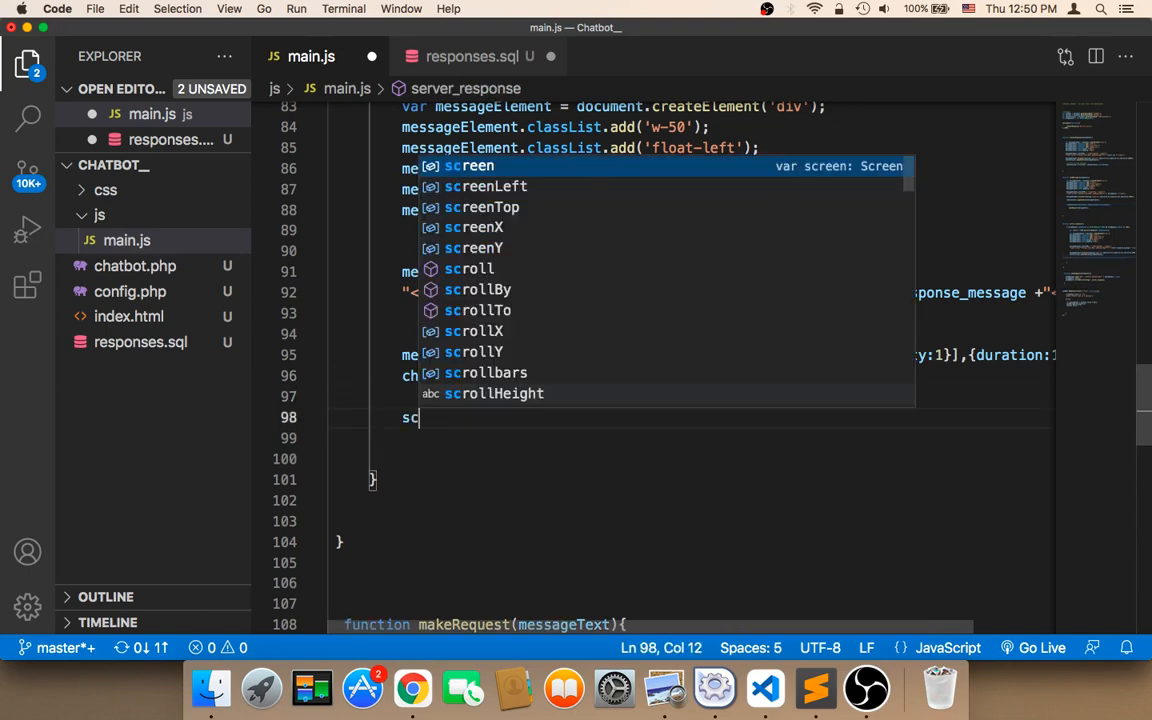
{"action": "type", "text": "chat"}
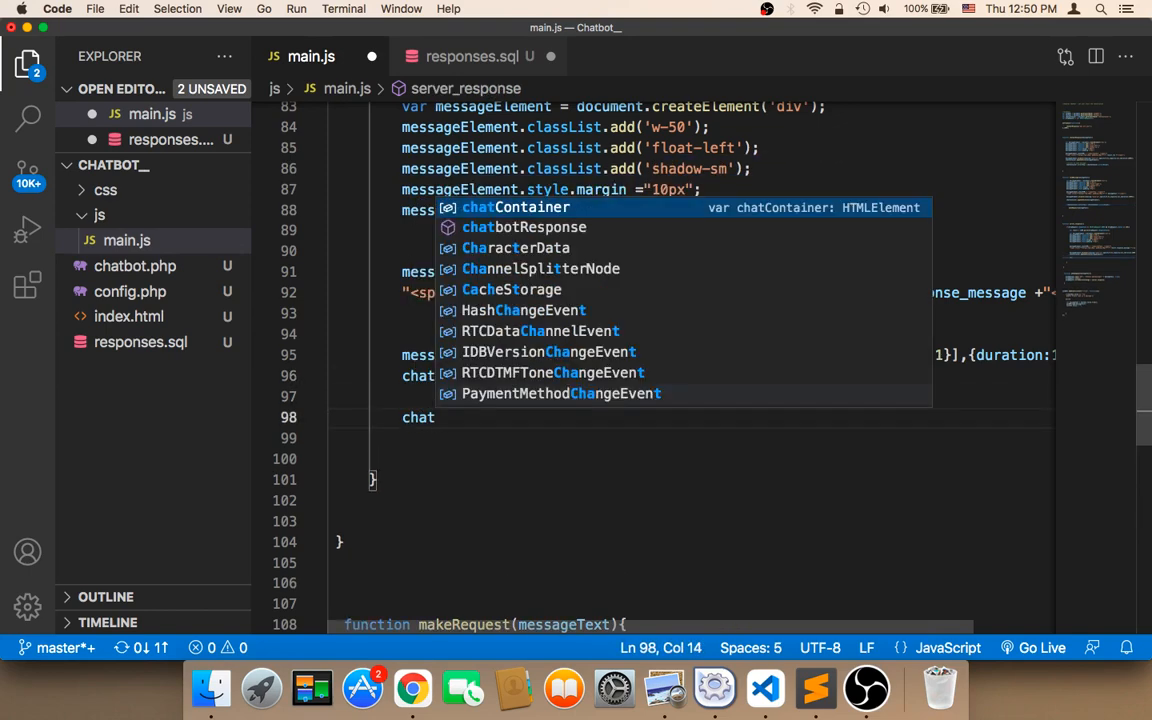
{"action": "type", "text": "Container.scr"}
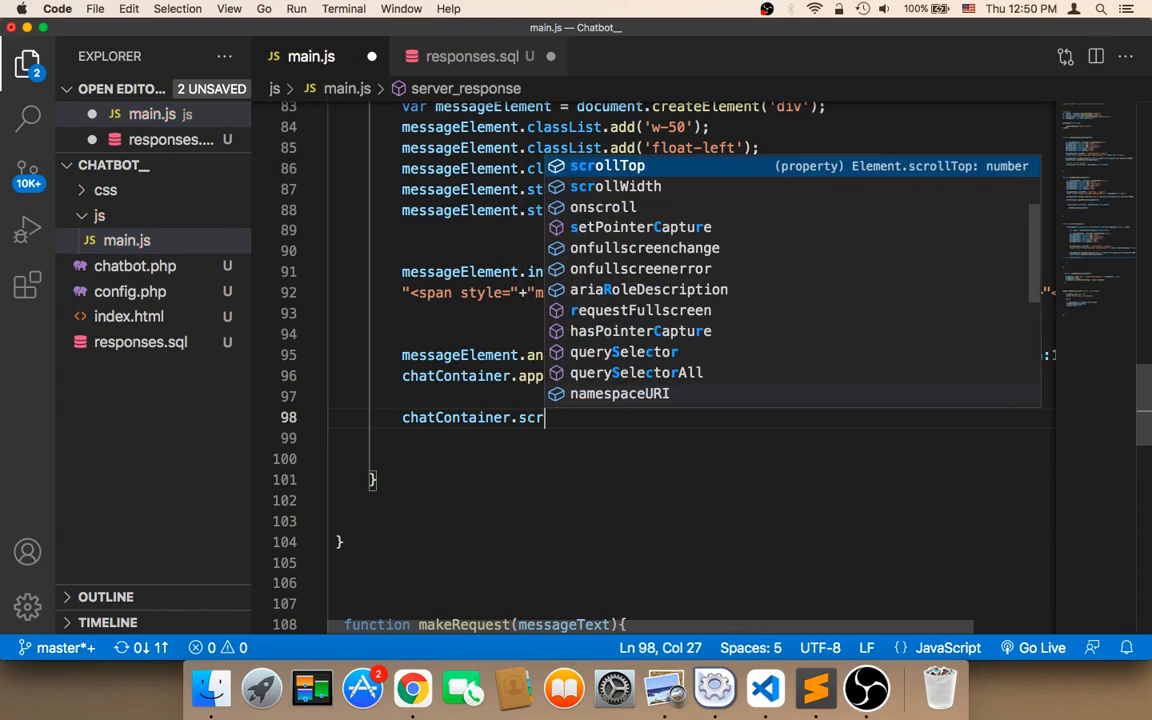
{"action": "type", "text": "ollTop ="}
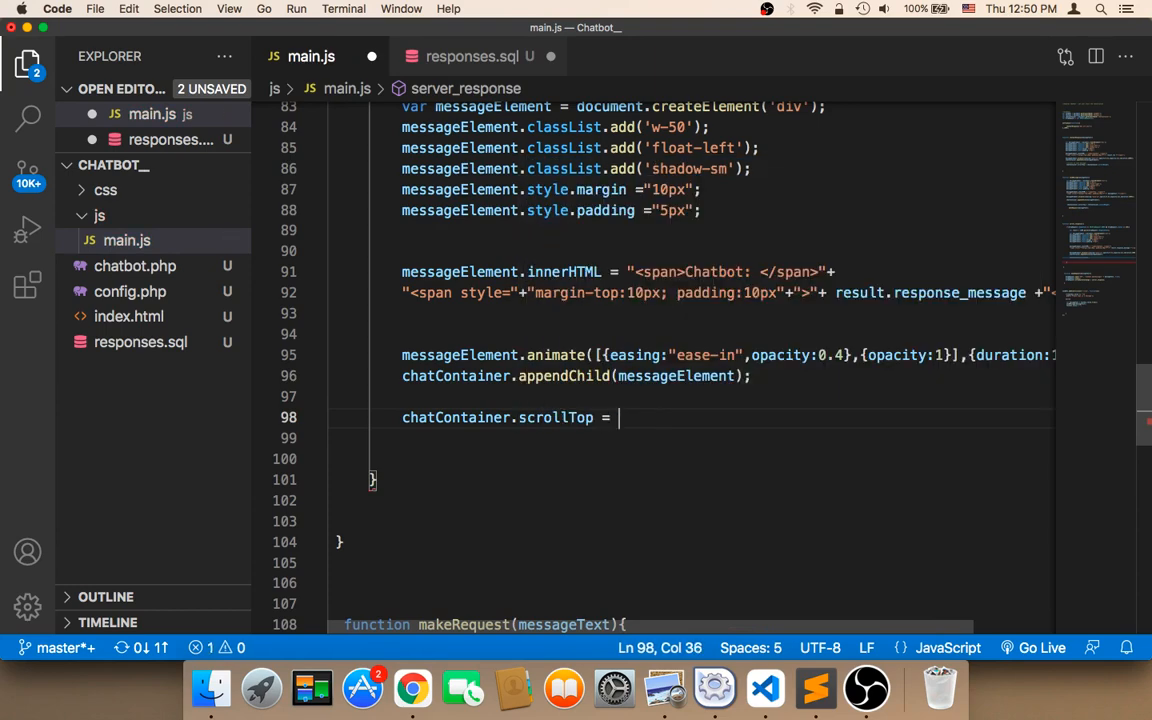
{"action": "type", "text": "chat"}
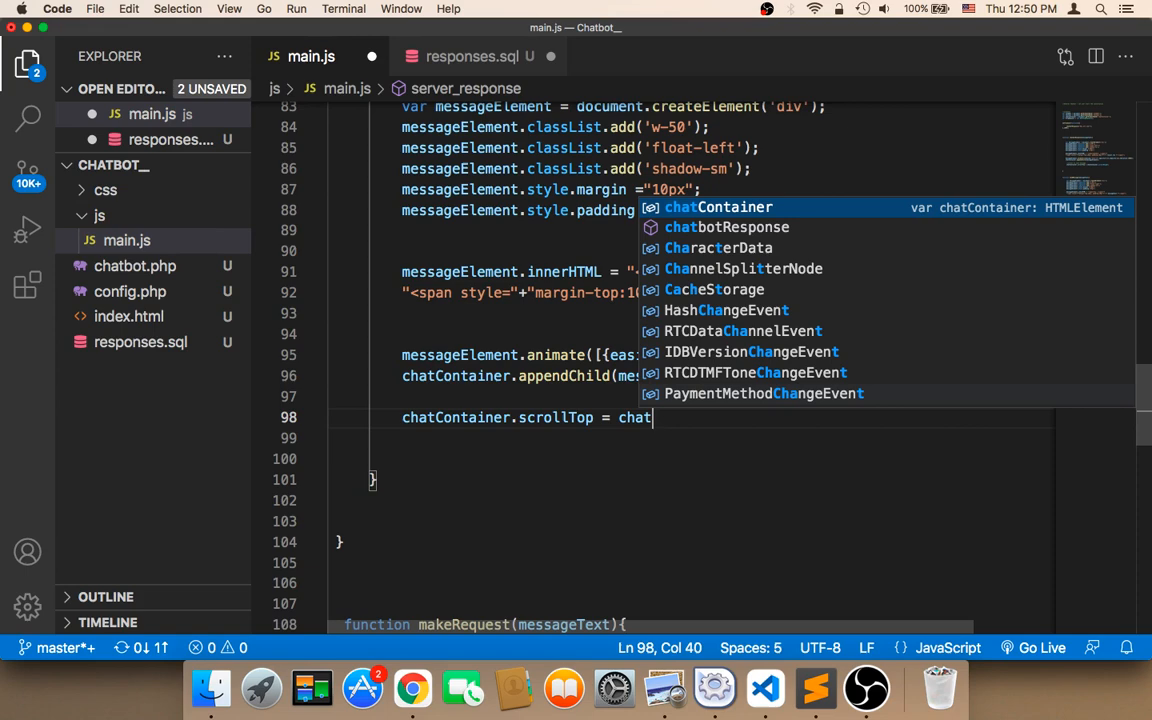
{"action": "type", "text": "Container."}
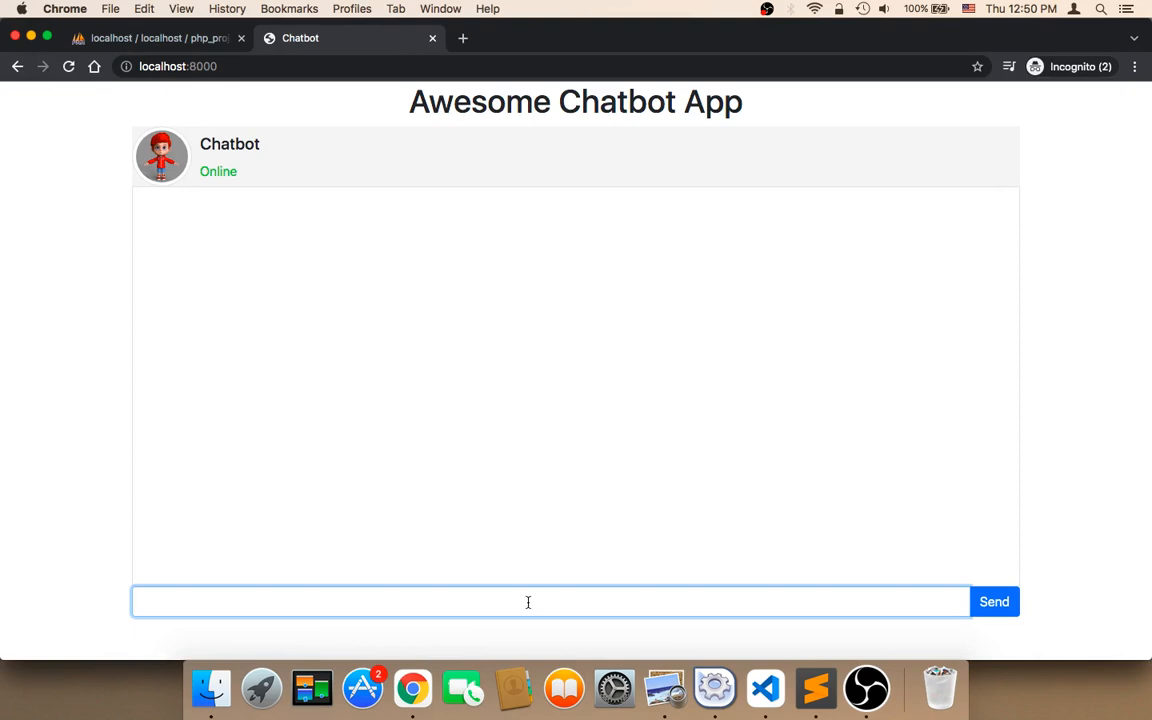
Step: Send the chatbot "do you have kids?" after the earlier car question and hi
{"action": "type", "text": "do you have a car"}
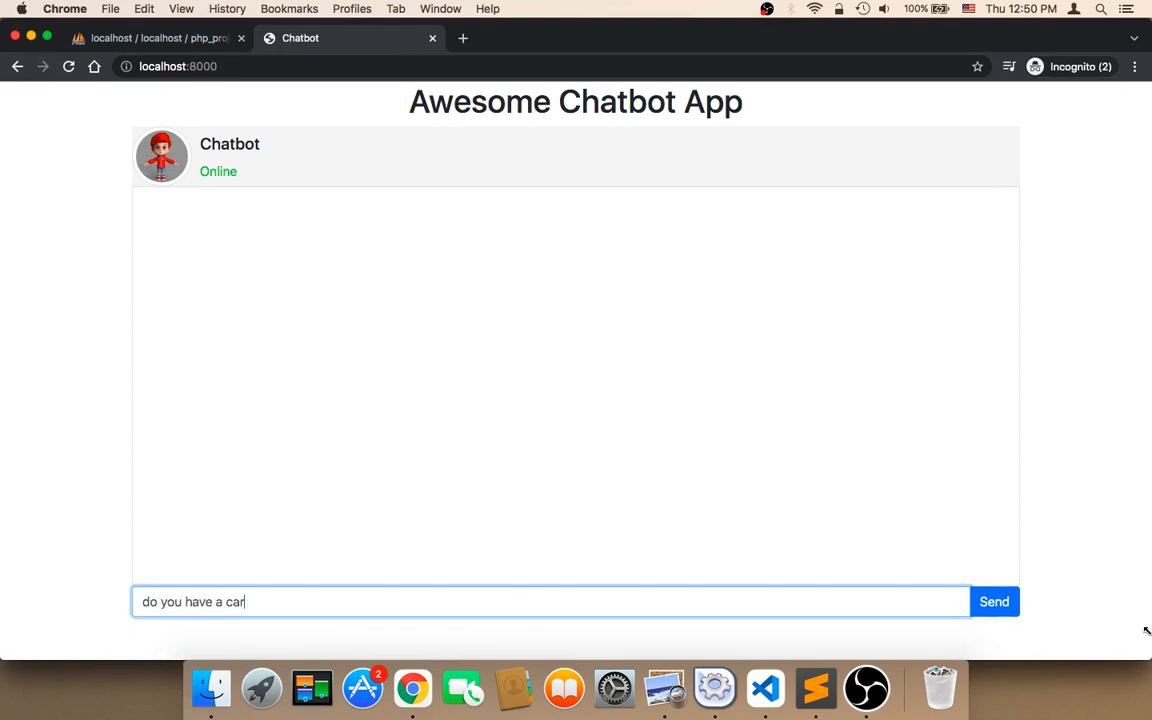
{"action": "left_click", "coordinate": [994, 602]}
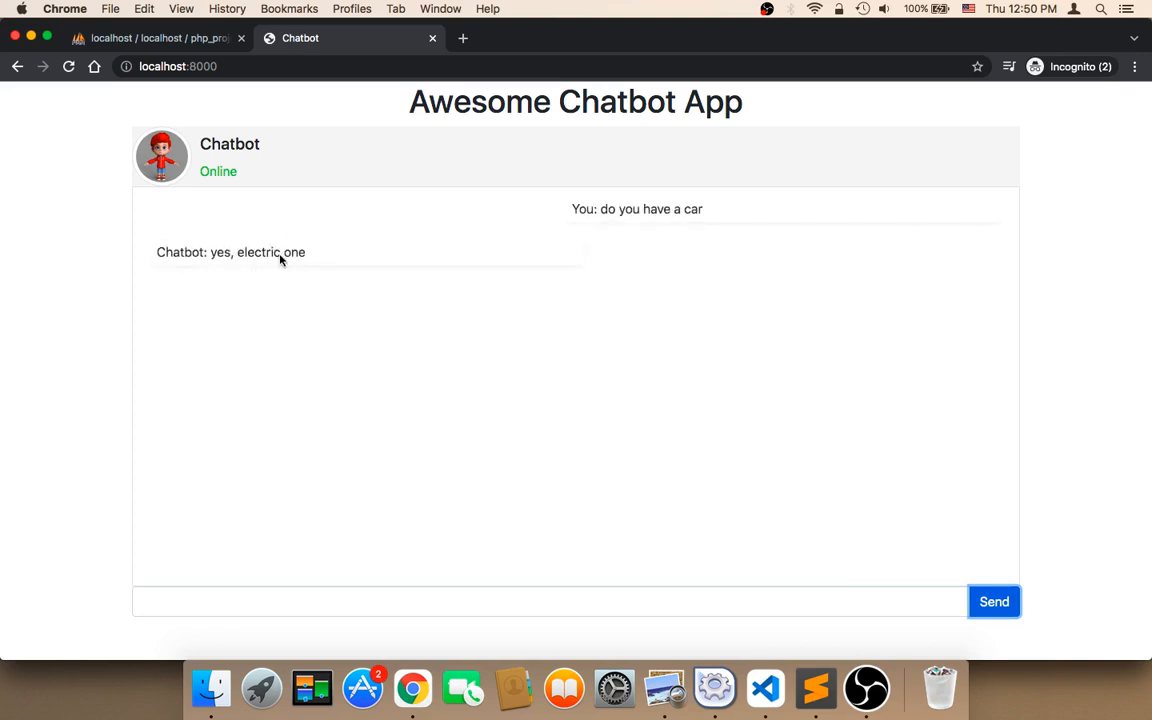
{"action": "mouse_move", "coordinate": [524, 448]}
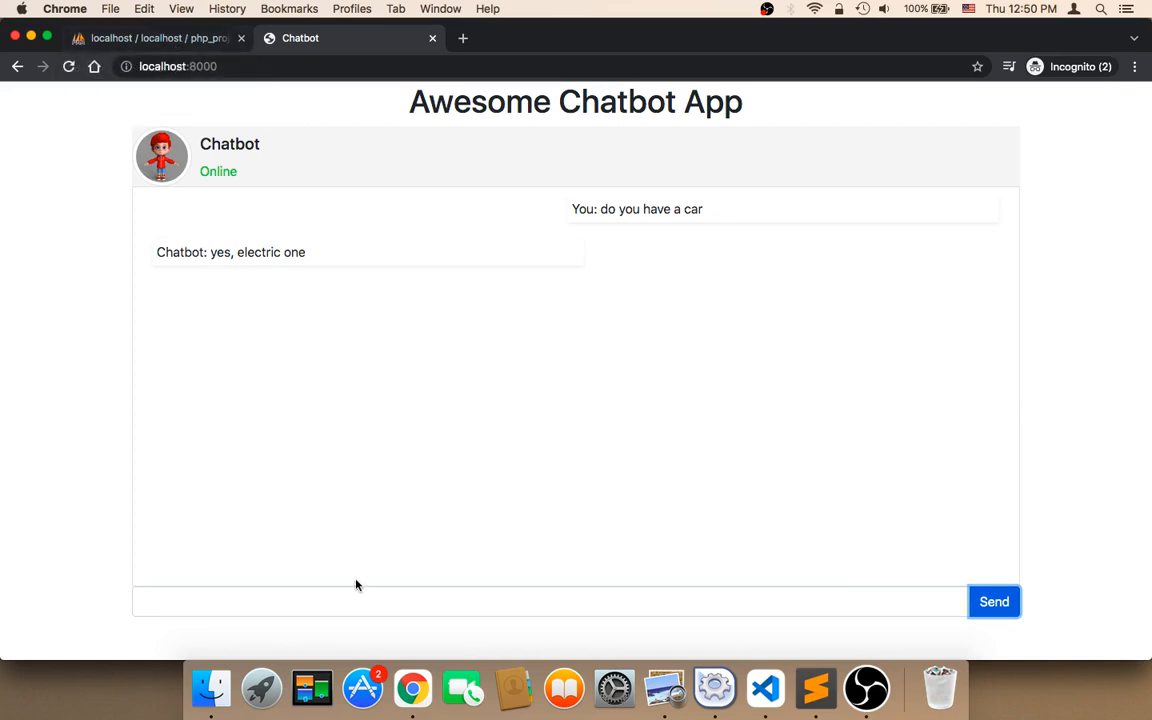
{"action": "left_click", "coordinate": [994, 600]}
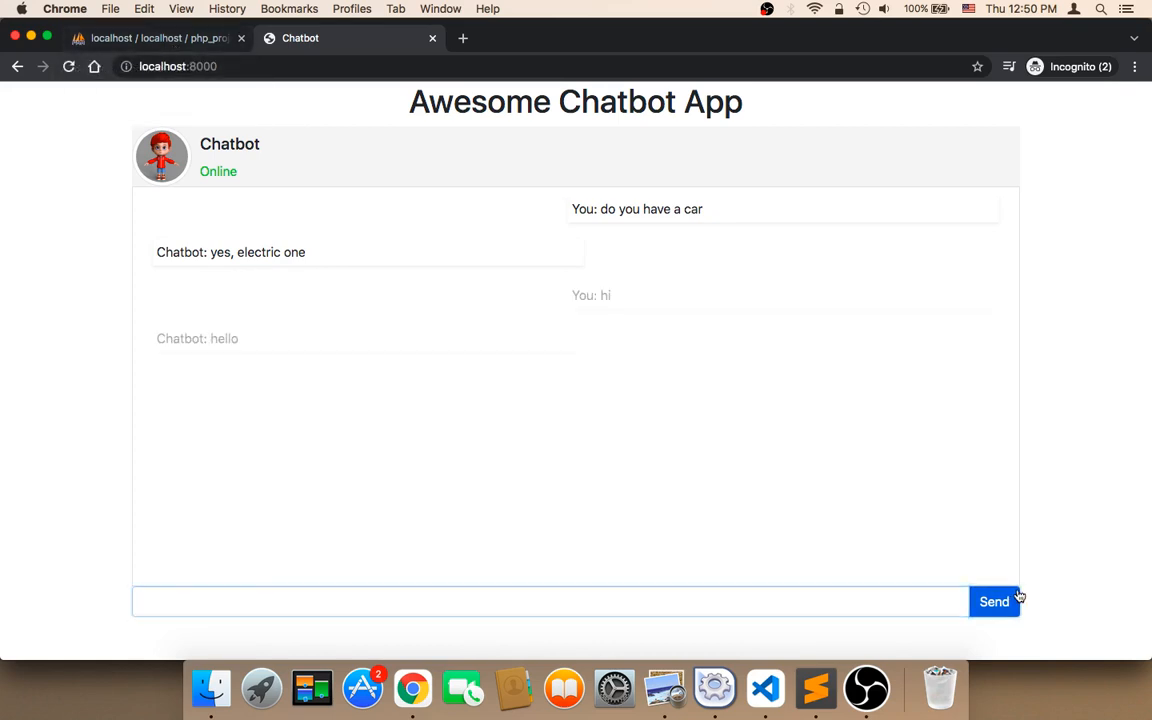
{"action": "type", "text": "do y"}
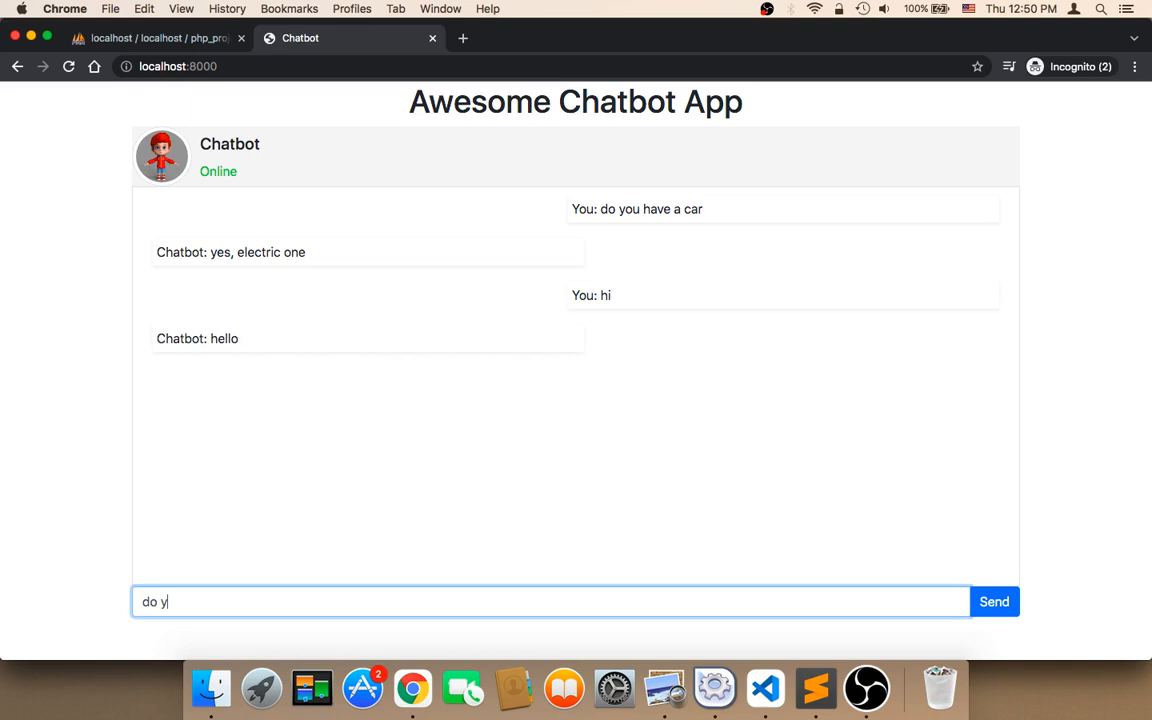
{"action": "type", "text": "ou"}
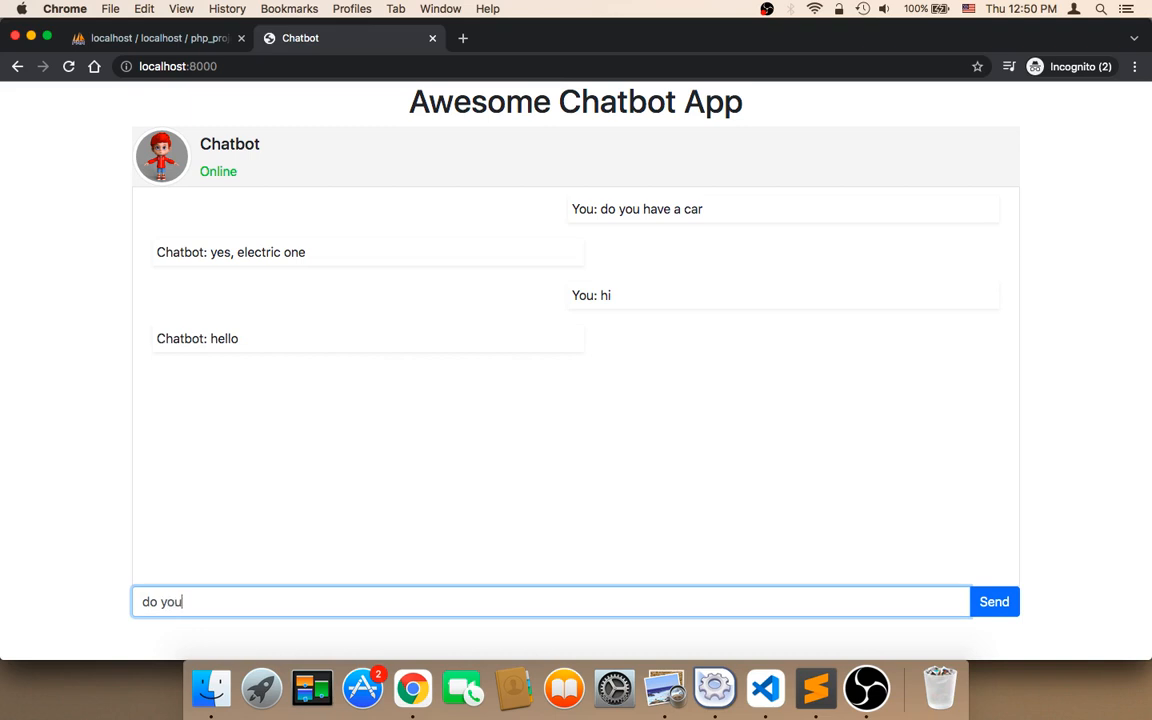
{"action": "type", "text": "have kid"}
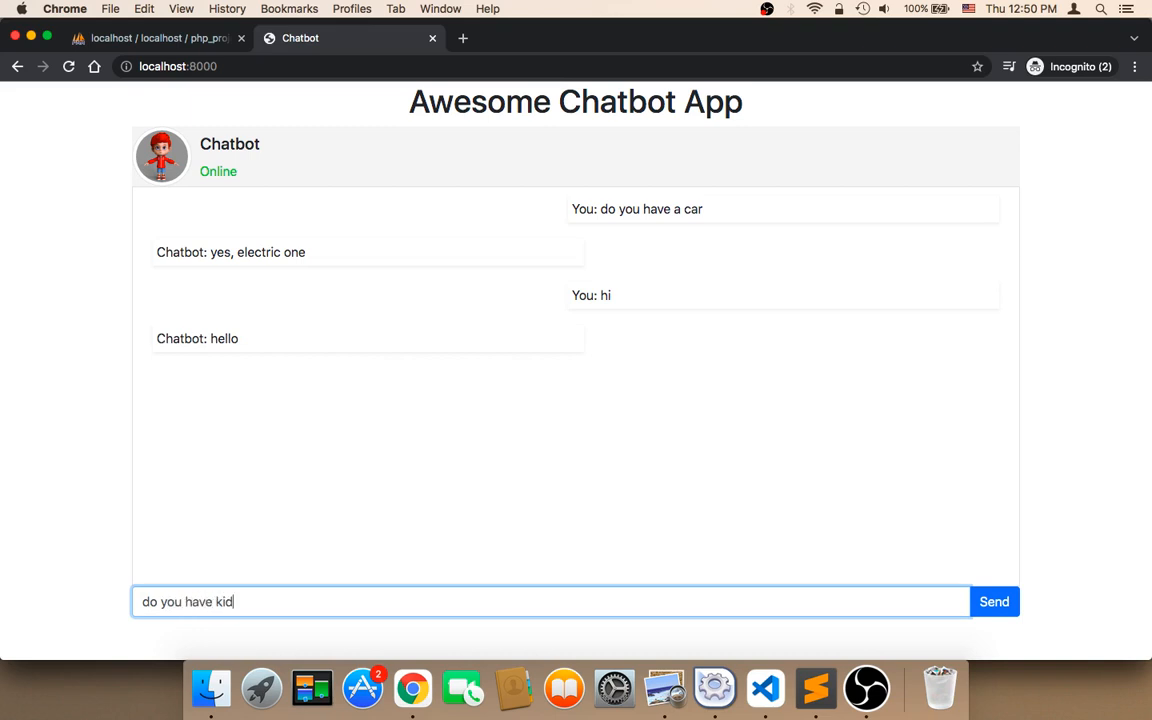
{"action": "left_click", "coordinate": [994, 600]}
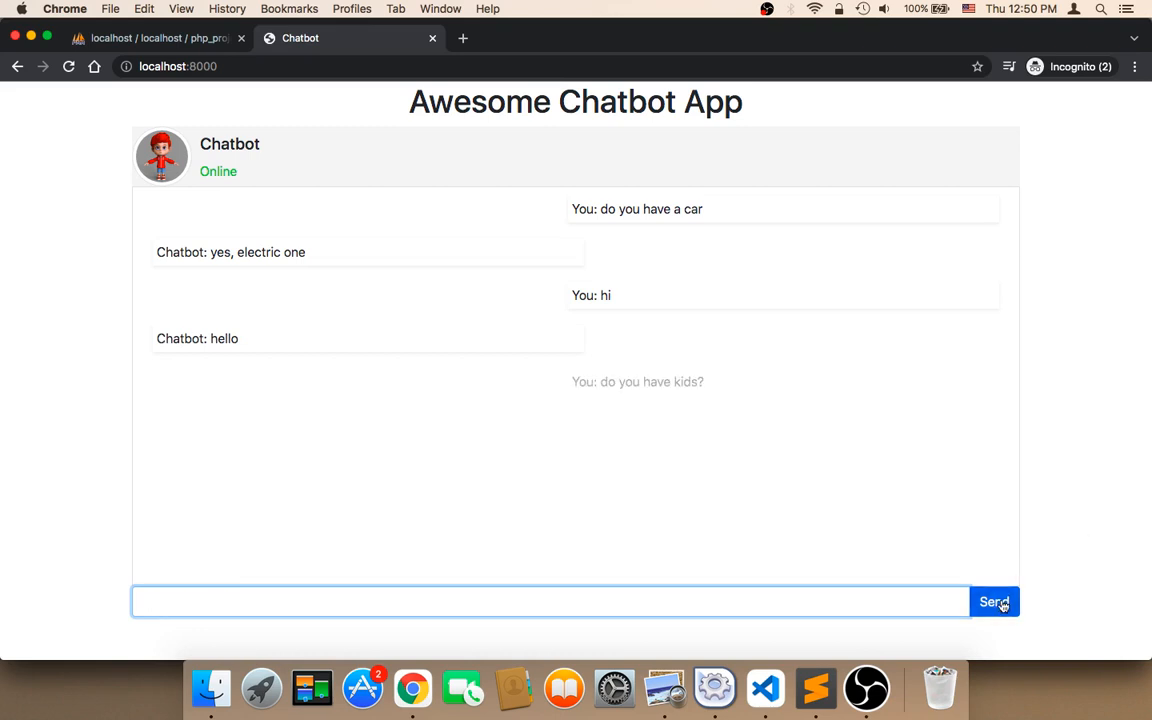
Step: Send "do you like pizza?" and switch to the phpMyAdmin messages table
{"action": "left_click", "coordinate": [994, 602]}
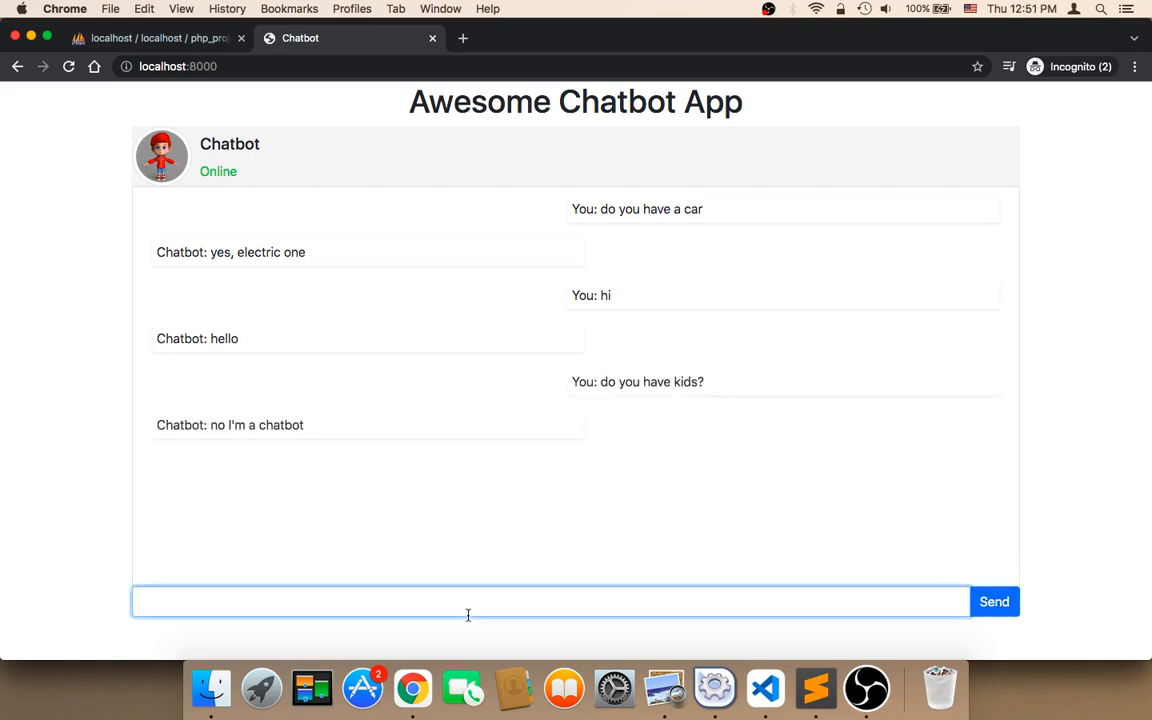
{"action": "type", "text": "do you like pizza"}
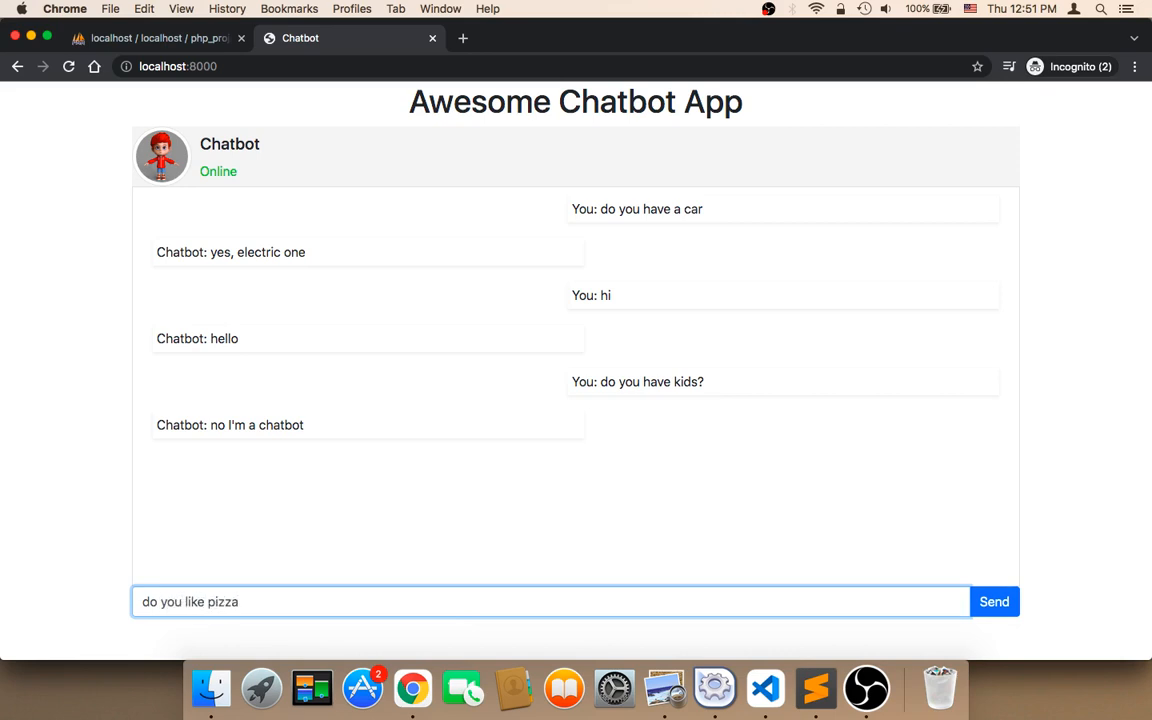
{"action": "left_click", "coordinate": [994, 600]}
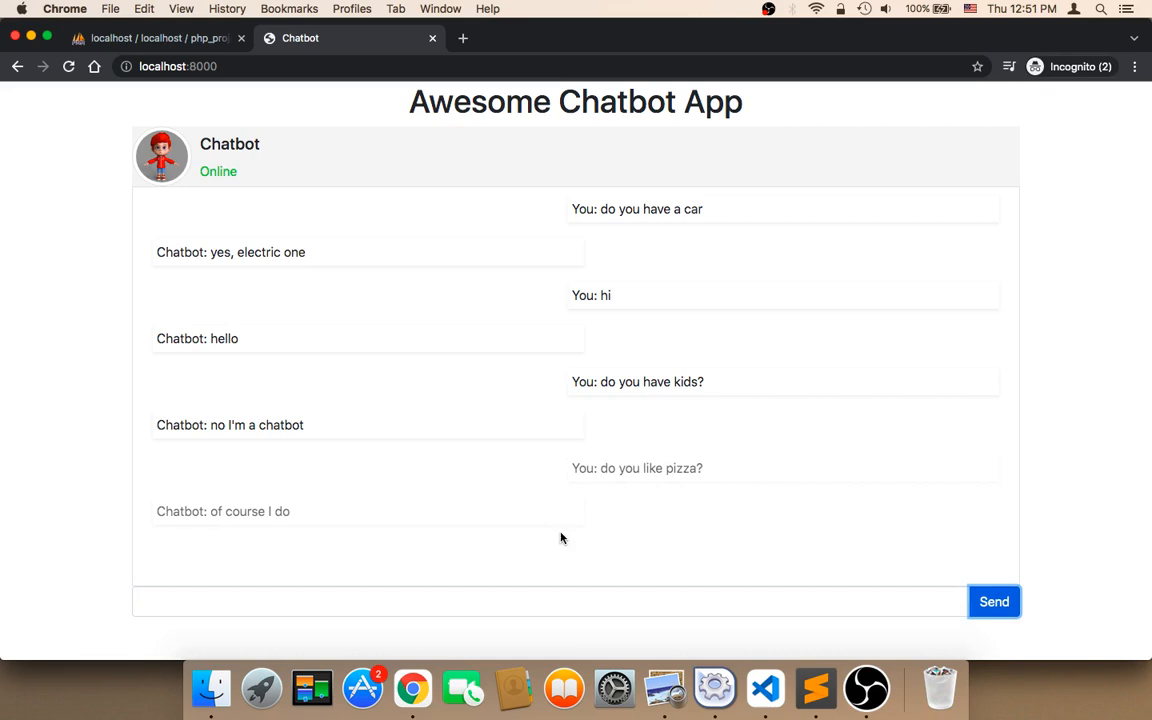
{"action": "left_click", "coordinate": [156, 40]}
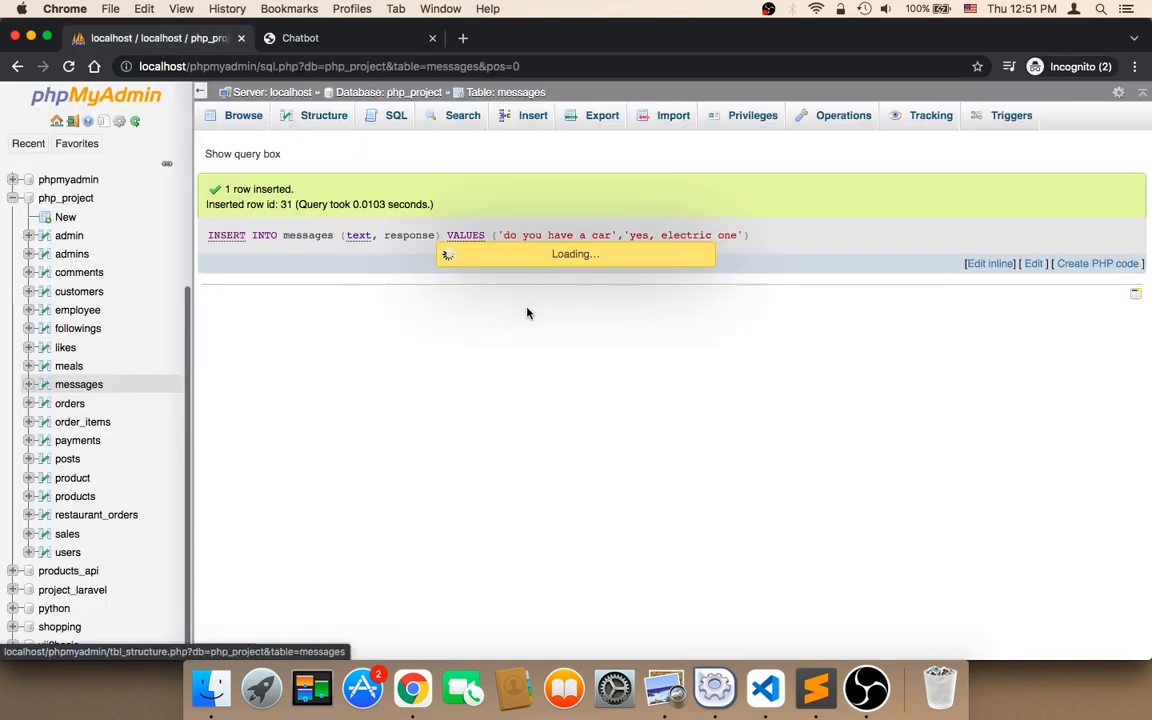
{"action": "left_click", "coordinate": [242, 114]}
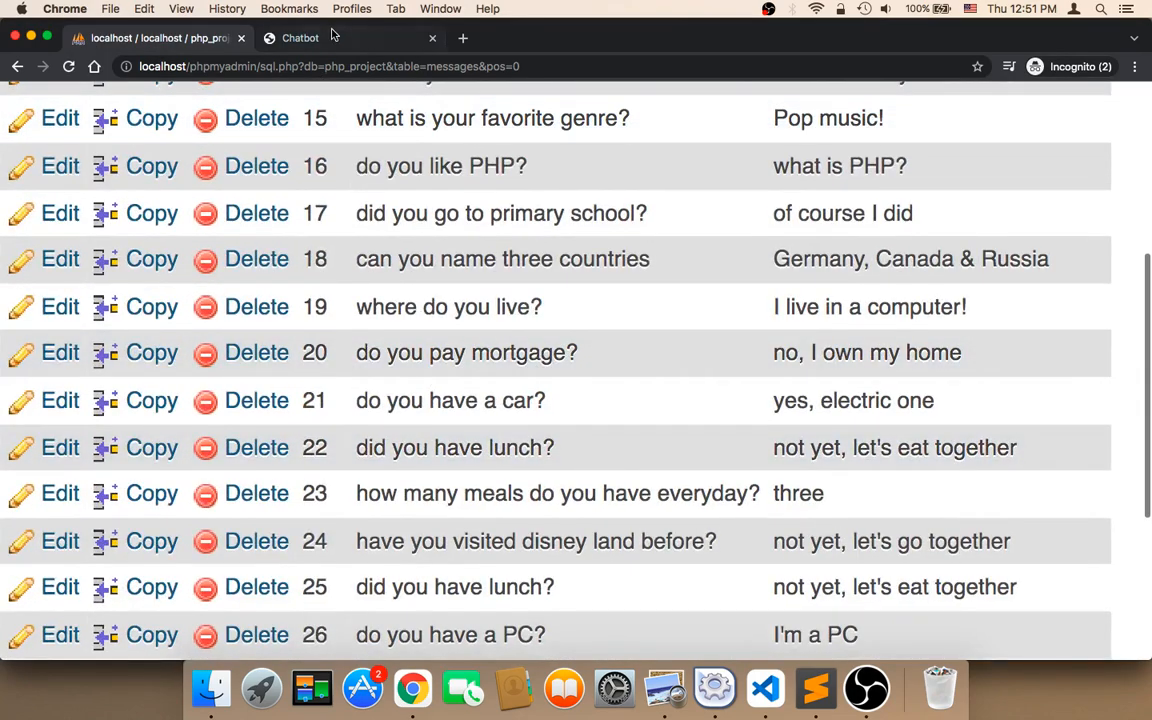
{"action": "left_click", "coordinate": [304, 38]}
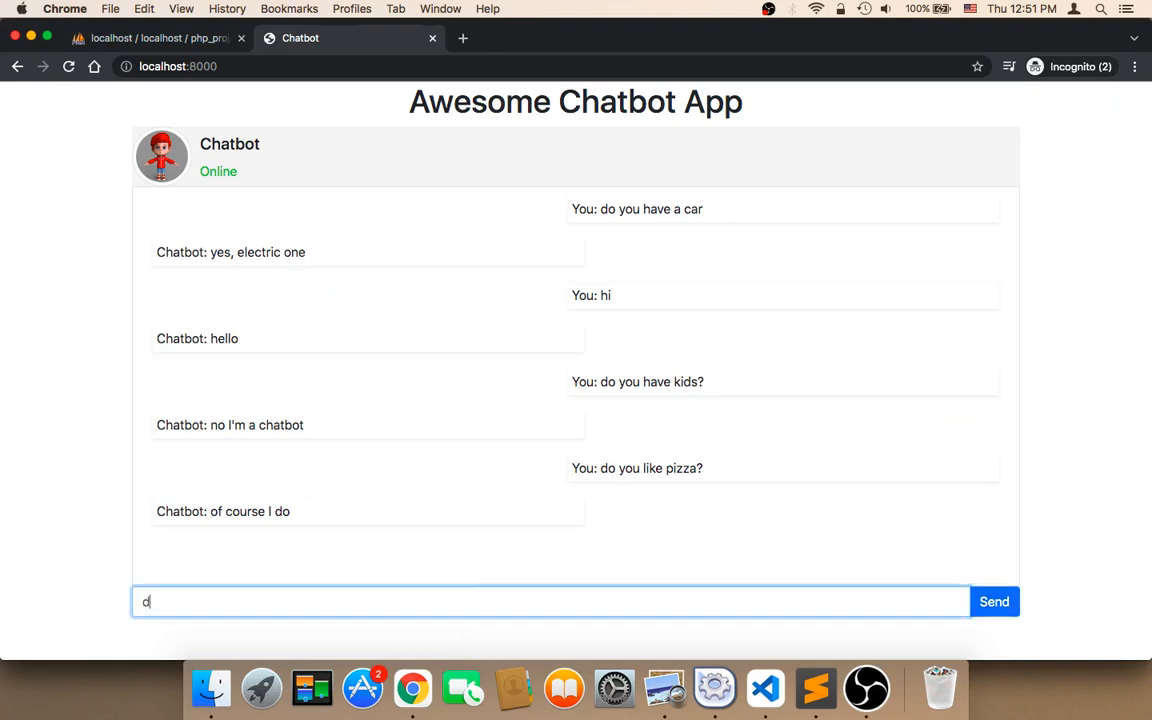
Step: Send the chatbot "do you pay mortgage?" and get "no, I own my home"
{"action": "type", "text": "o you pay"}
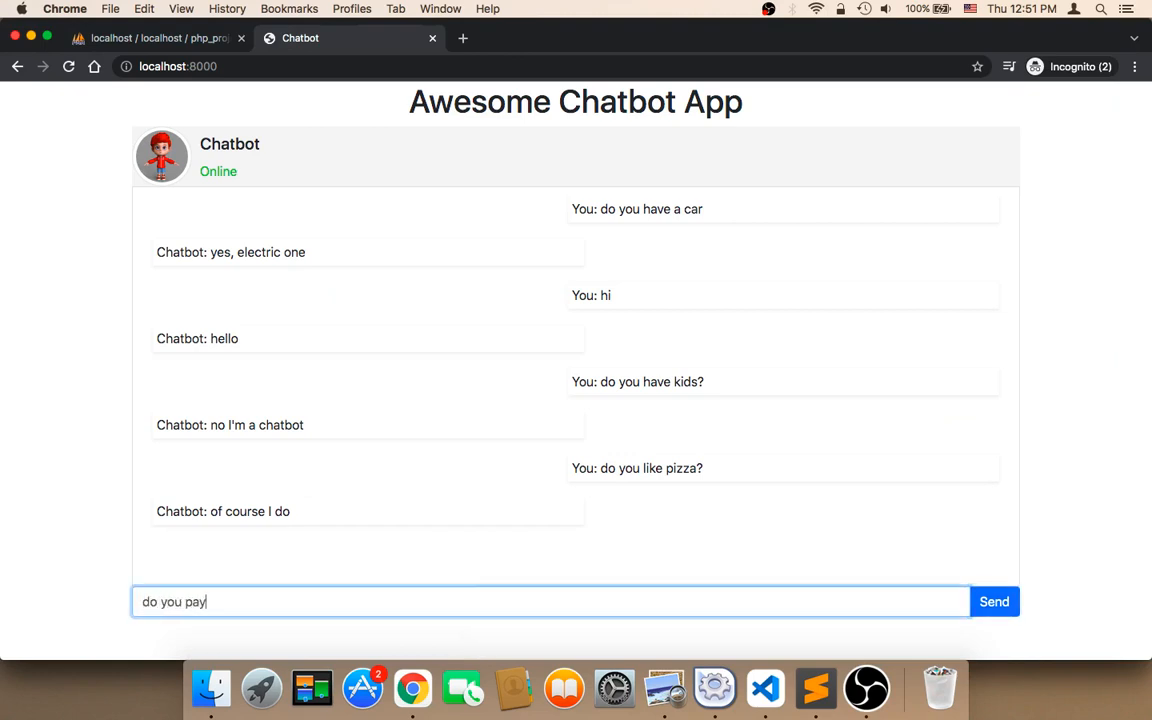
{"action": "type", "text": "mort"}
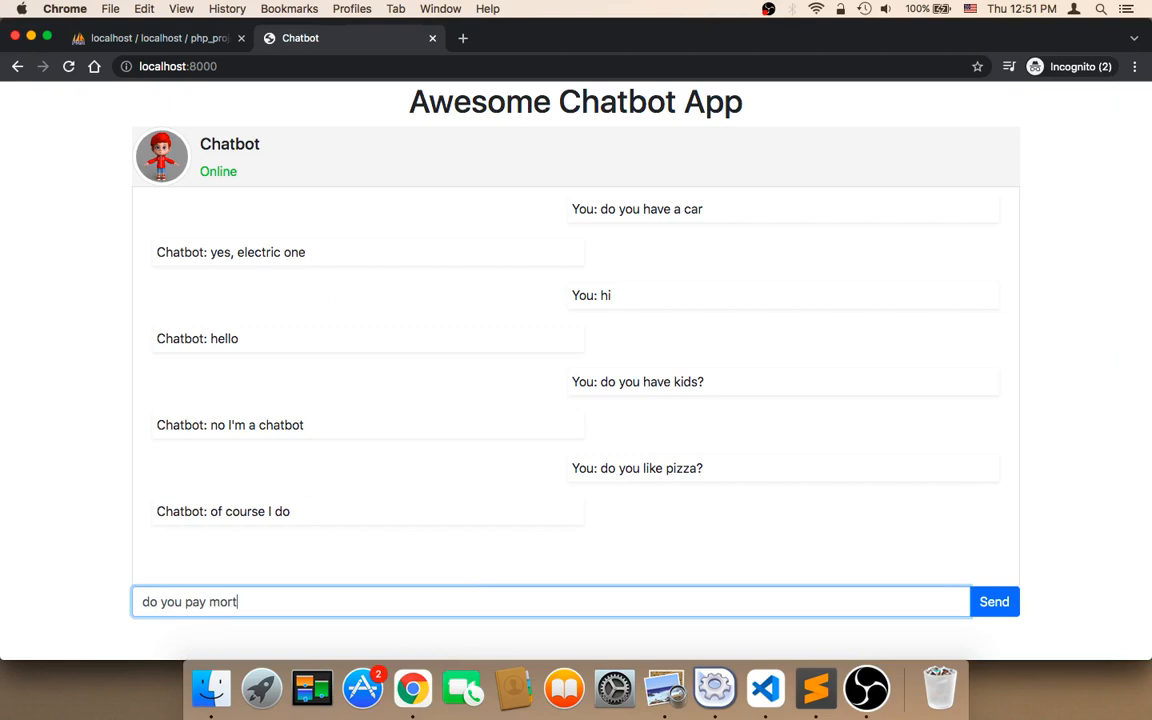
{"action": "type", "text": "gage?"}
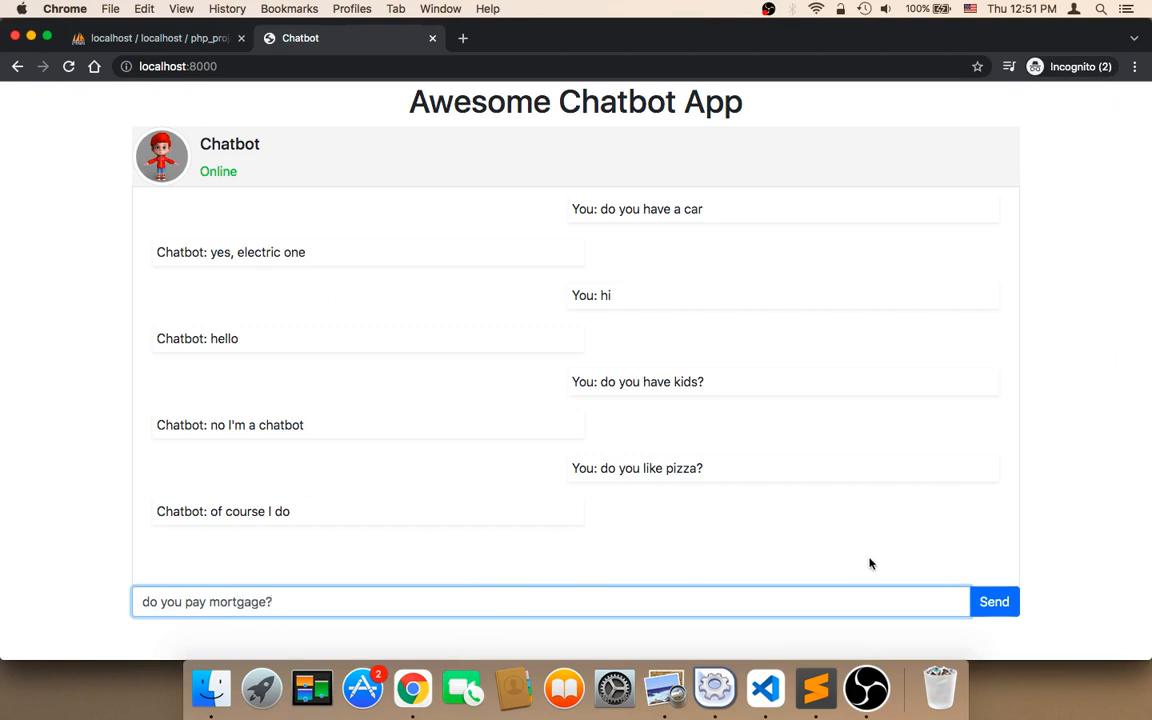
{"action": "left_click", "coordinate": [992, 600]}
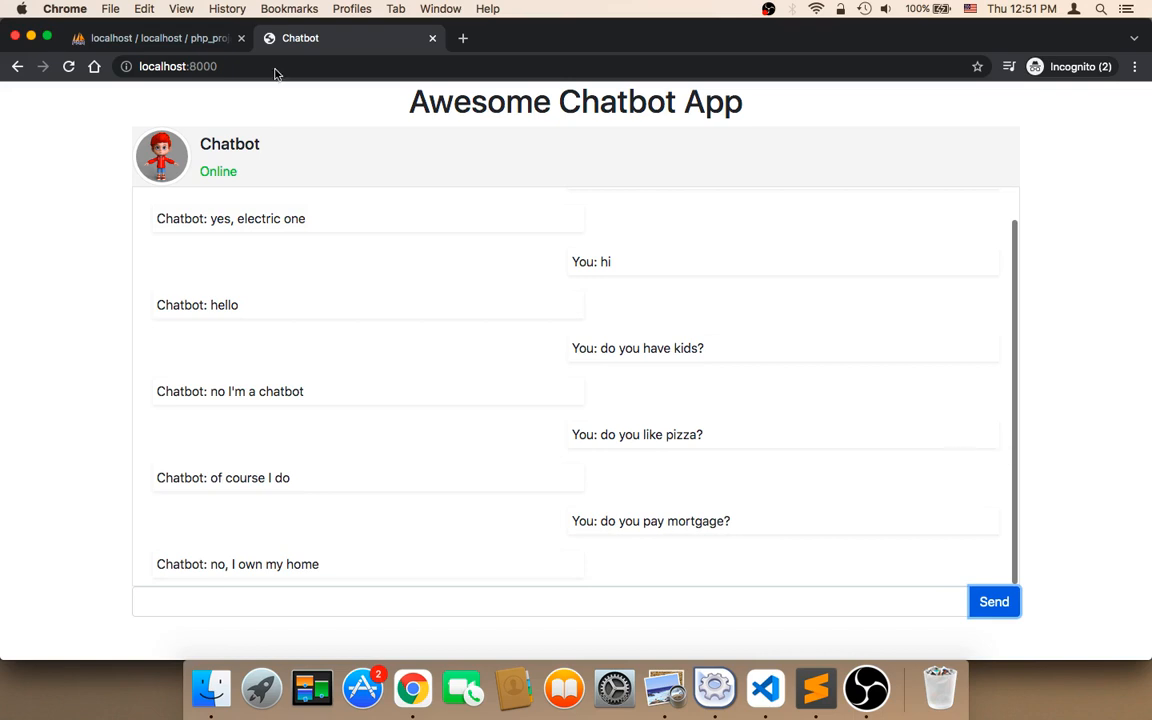
Step: Retype "do you pay mortgage?", fixing a typo, and send it again
{"action": "type", "text": "d"}
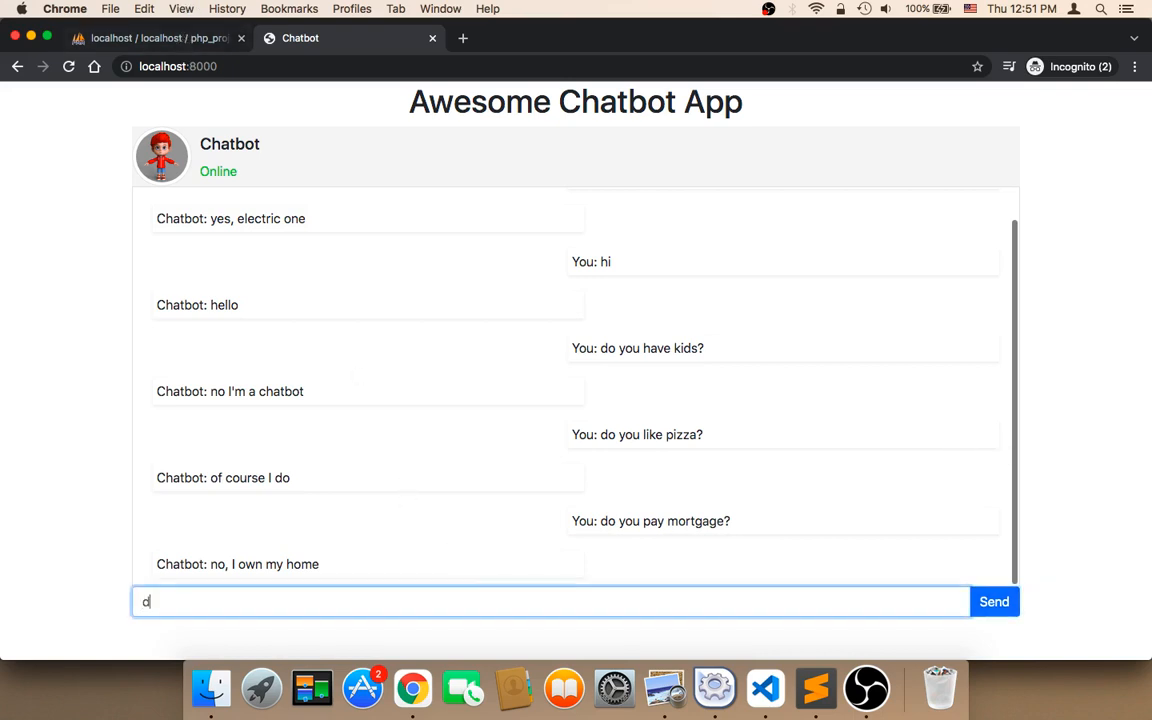
{"action": "type", "text": "o you pay morg"}
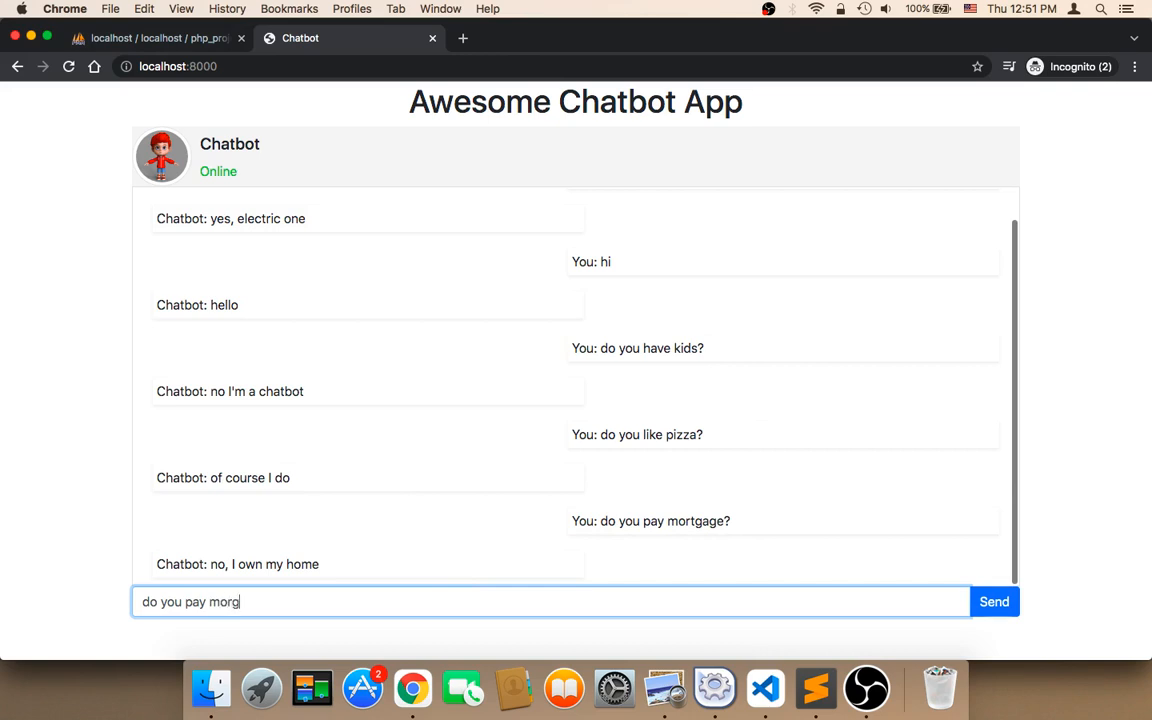
{"action": "key", "text": "Backspace"}
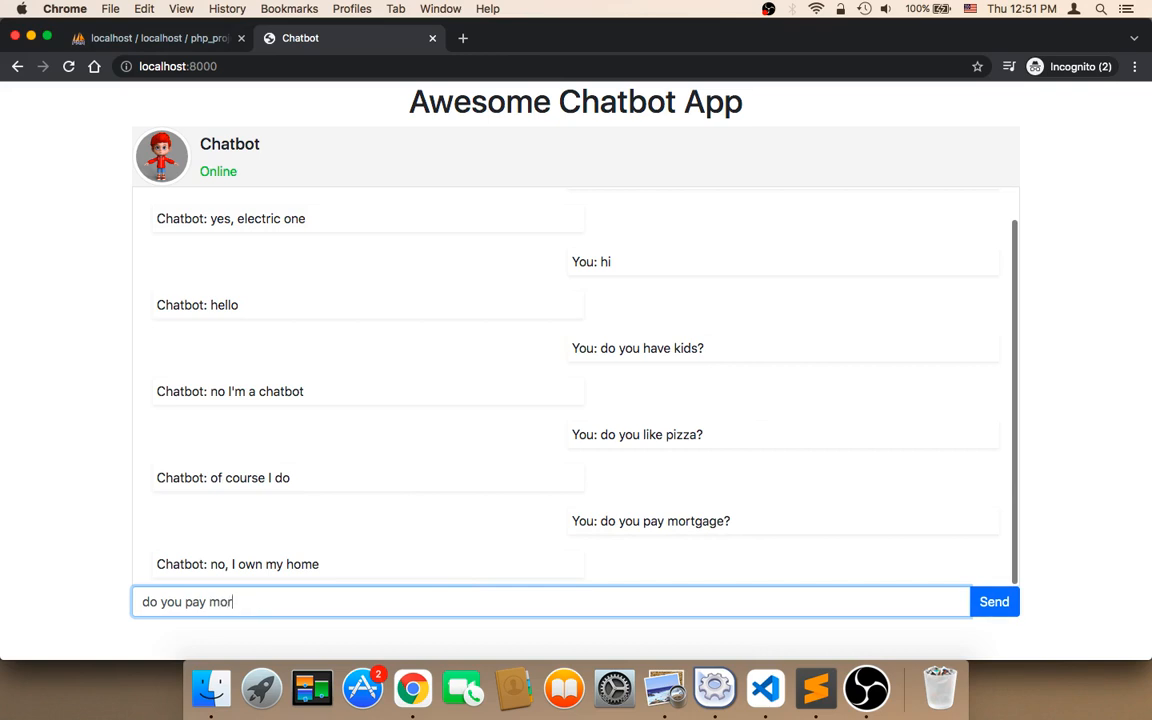
{"action": "type", "text": "tgae?"}
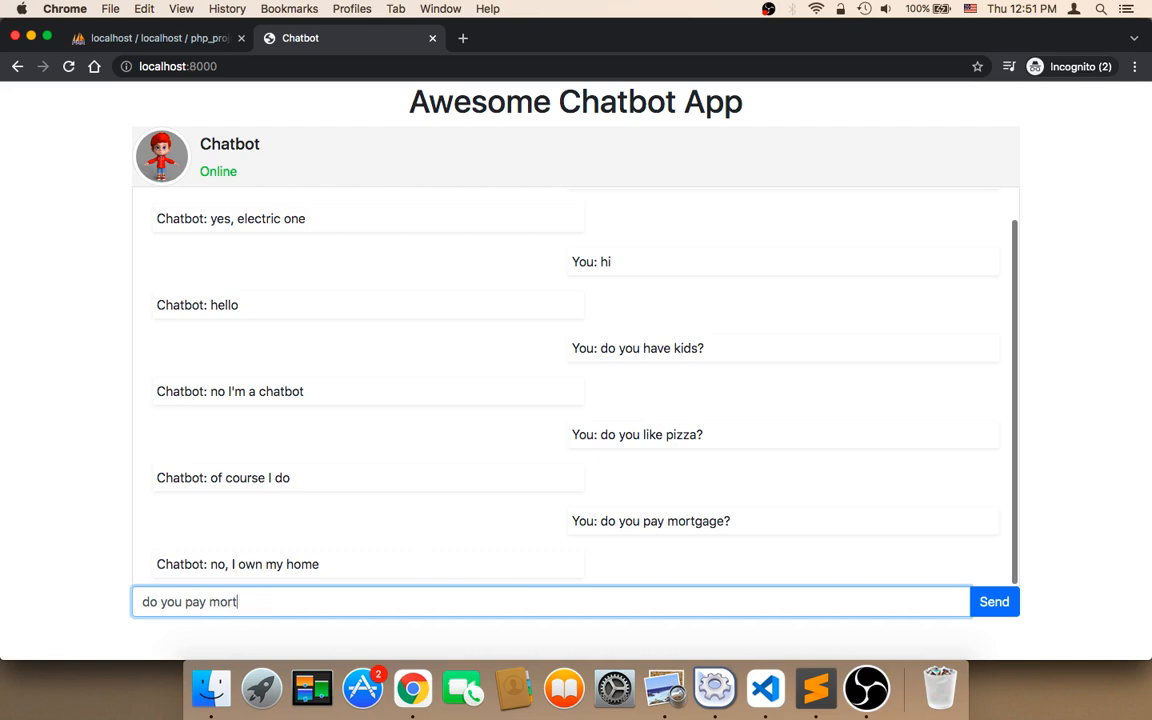
{"action": "type", "text": "gage?"}
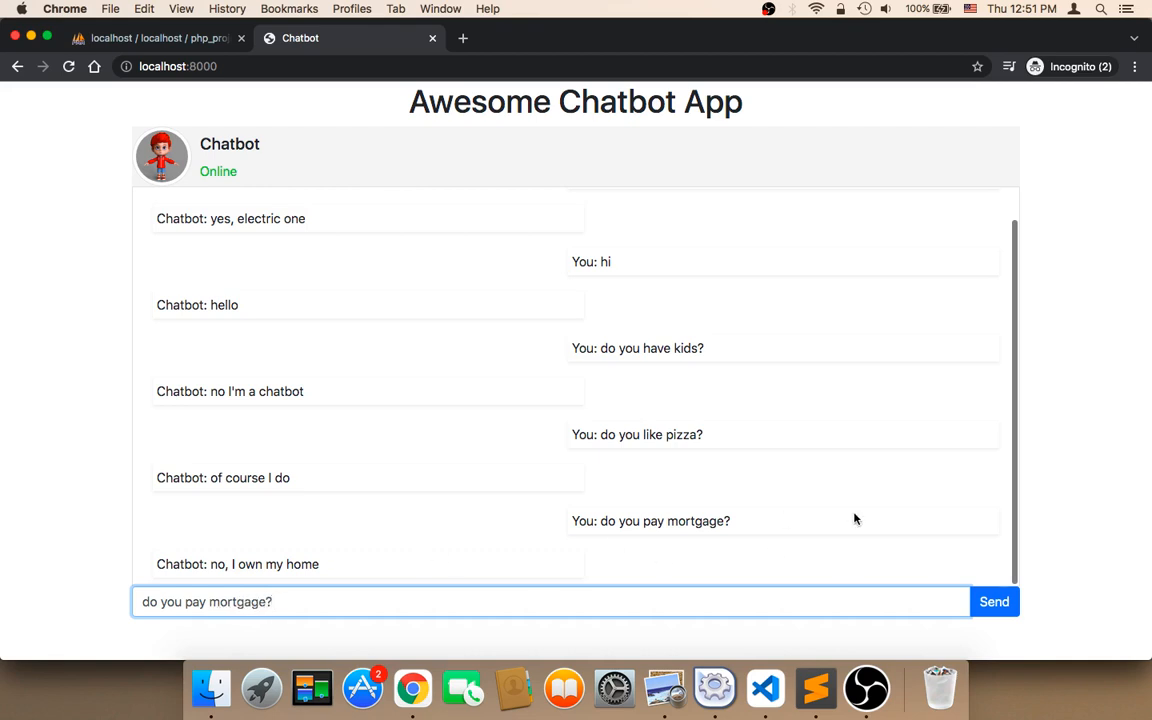
{"action": "left_click", "coordinate": [994, 600]}
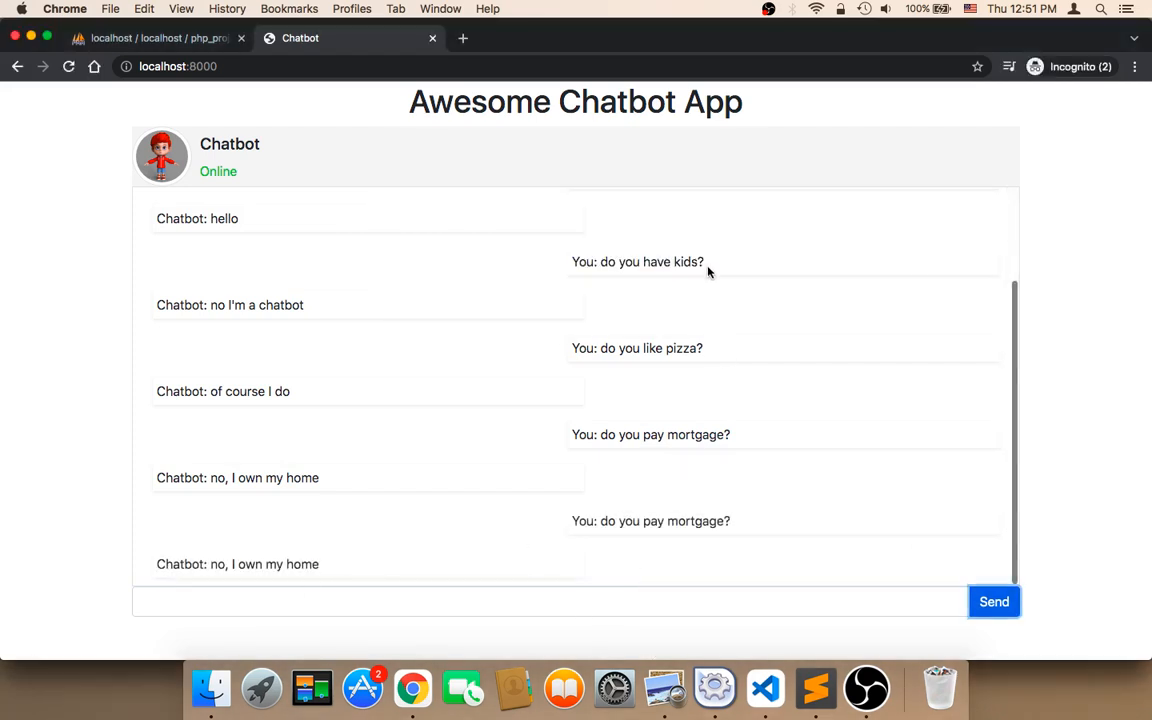
Step: Review the auto-scrolled conversation, then return to Visual Studio Code
{"action": "left_click", "coordinate": [572, 602]}
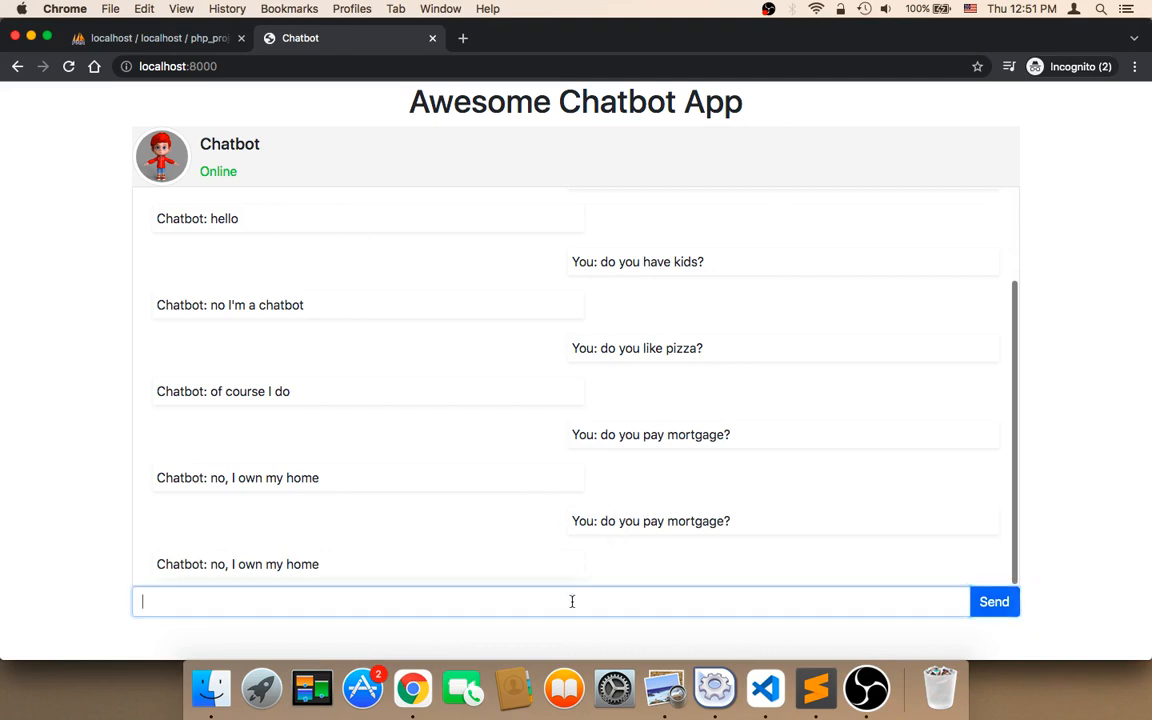
{"action": "mouse_move", "coordinate": [668, 540]}
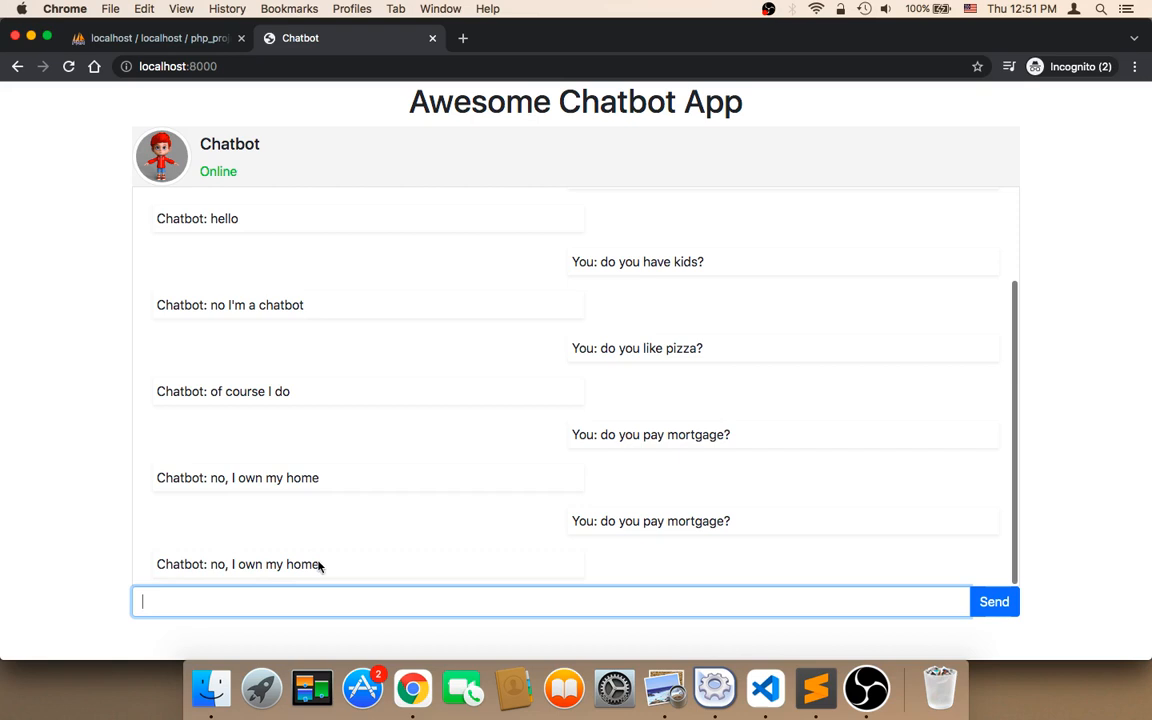
{"action": "mouse_move", "coordinate": [292, 524]}
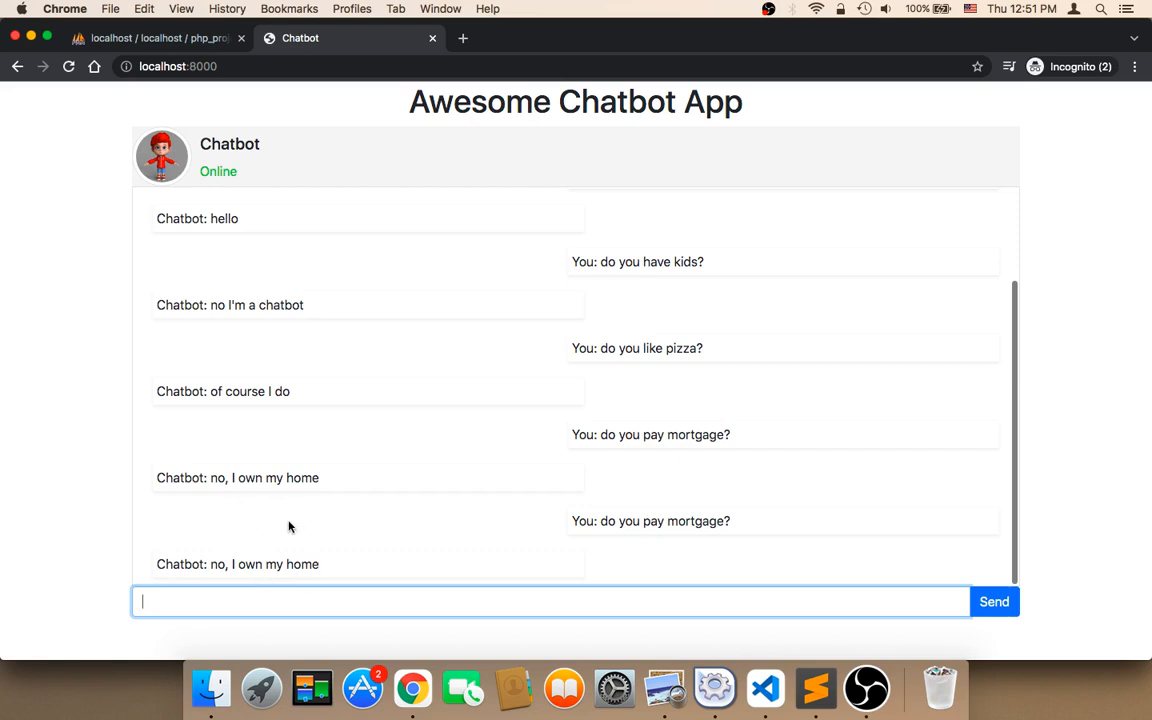
{"action": "mouse_move", "coordinate": [356, 540]}
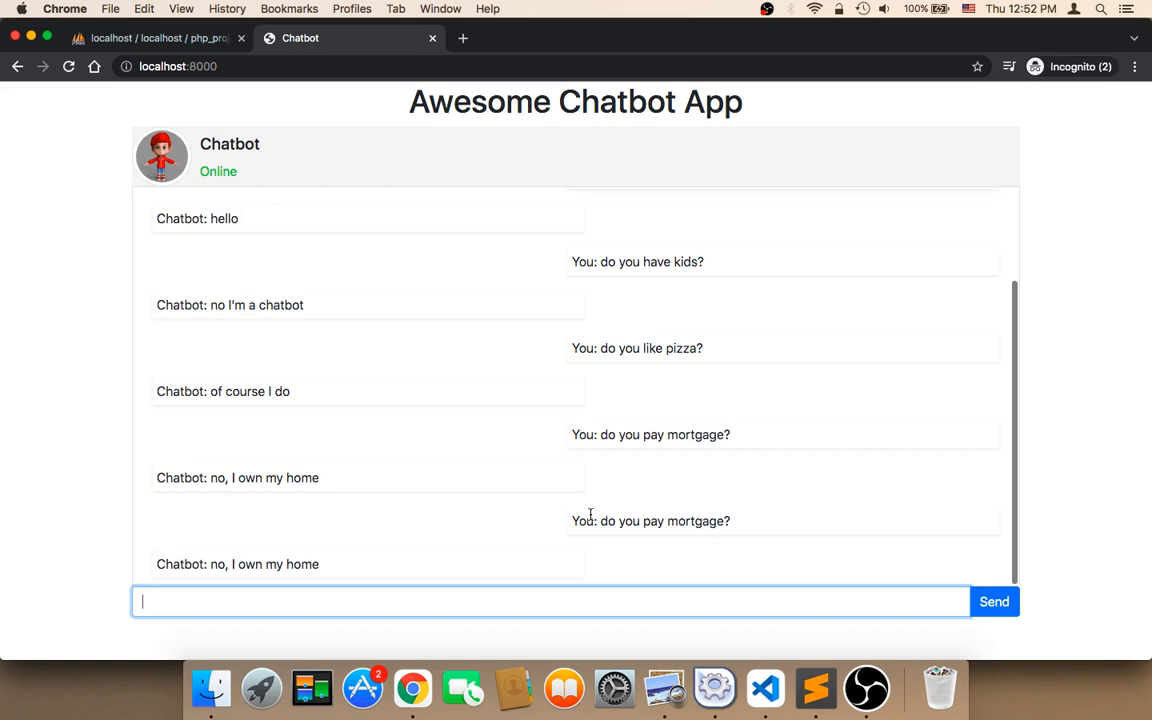
{"action": "mouse_move", "coordinate": [762, 590]}
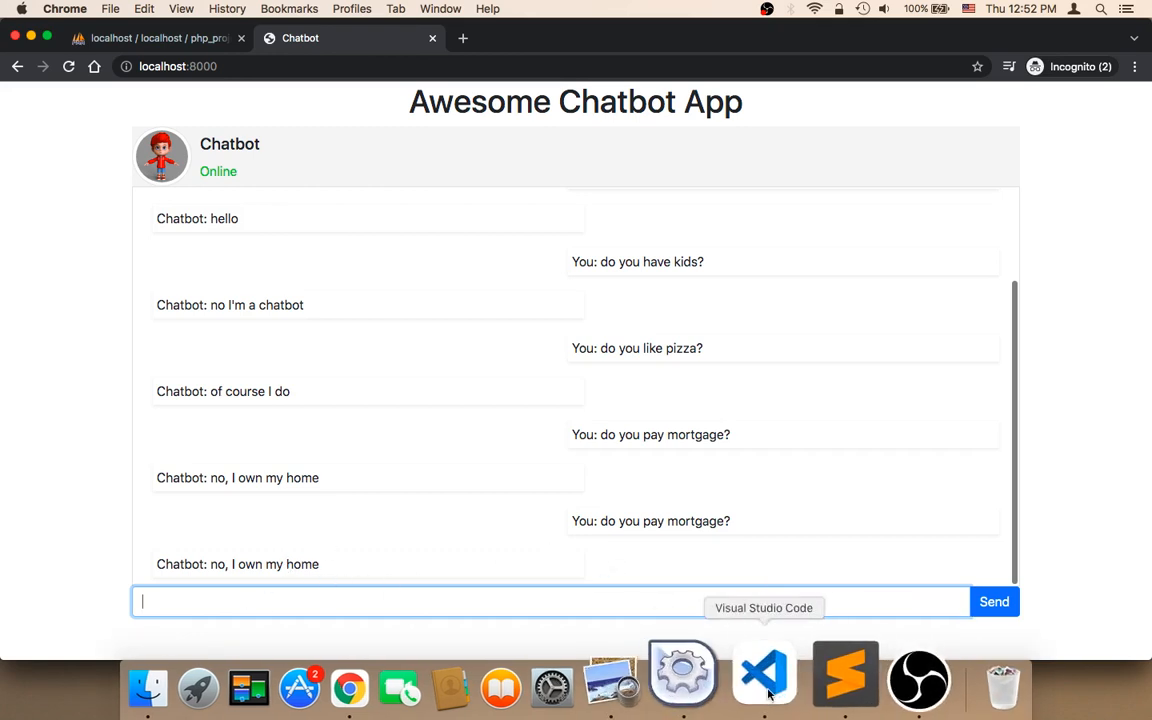
{"action": "left_click", "coordinate": [764, 676]}
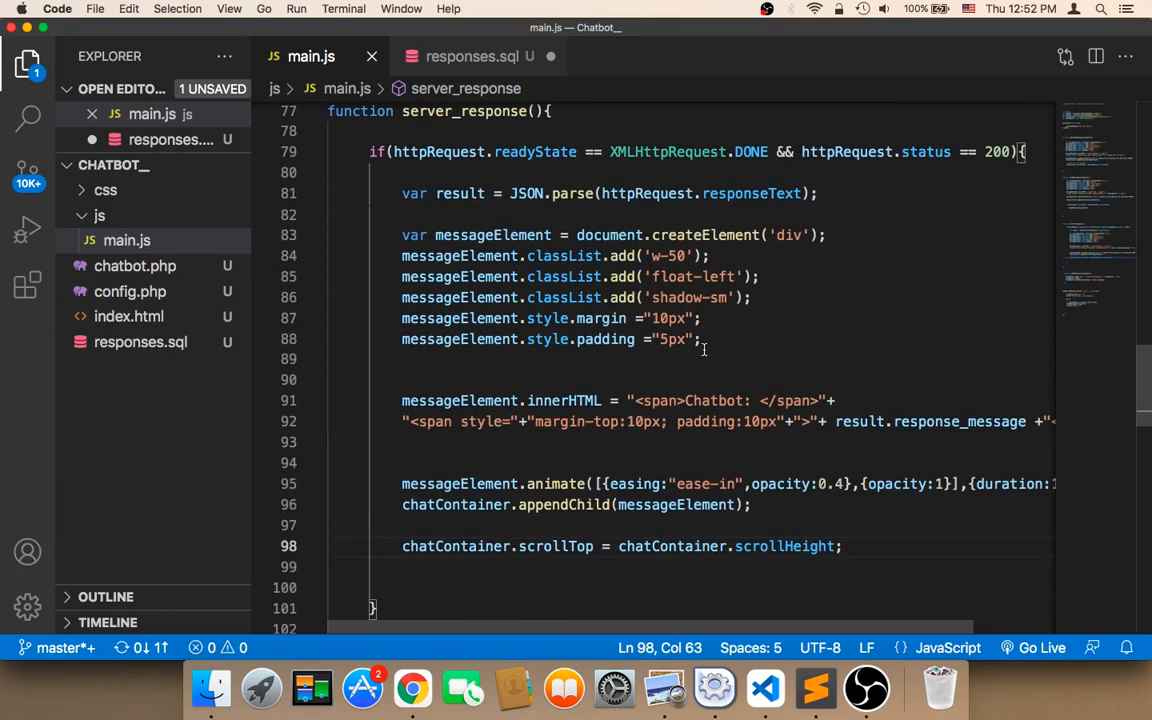
Step: Add setTimeout(()=>{},2000); above appendChild in server_response, then bring the chatbot page back
{"action": "scroll", "scroll_direction": "down", "scroll_amount": 3}
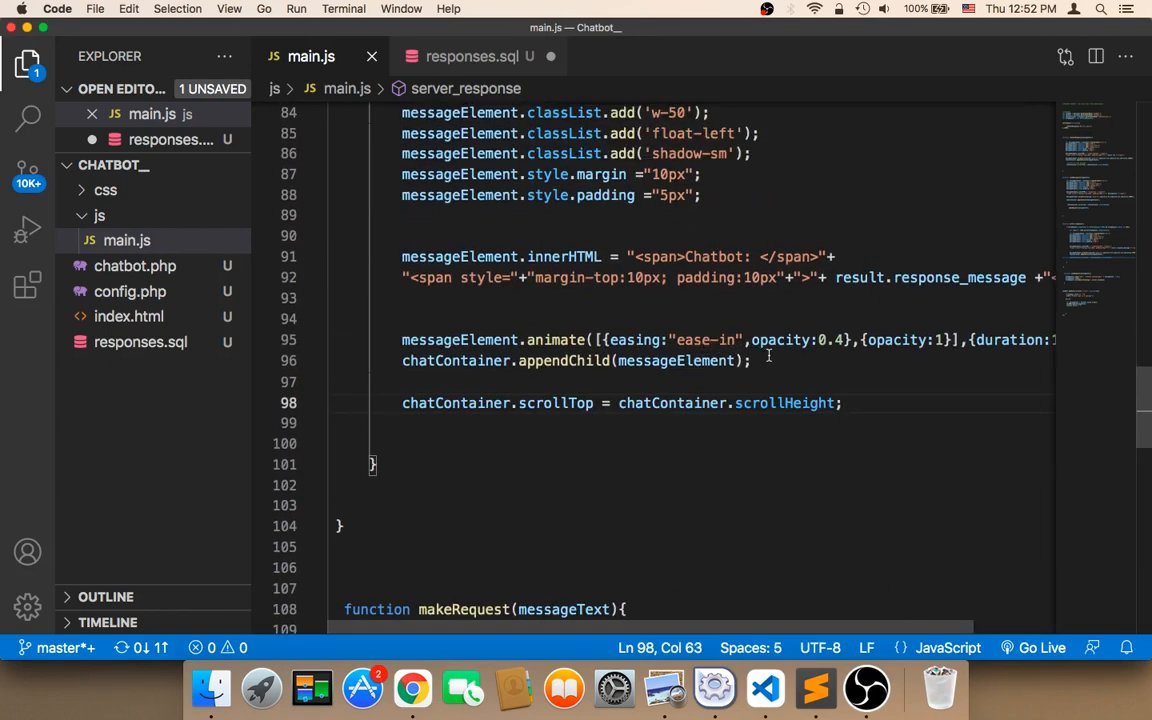
{"action": "mouse_move", "coordinate": [388, 340]}
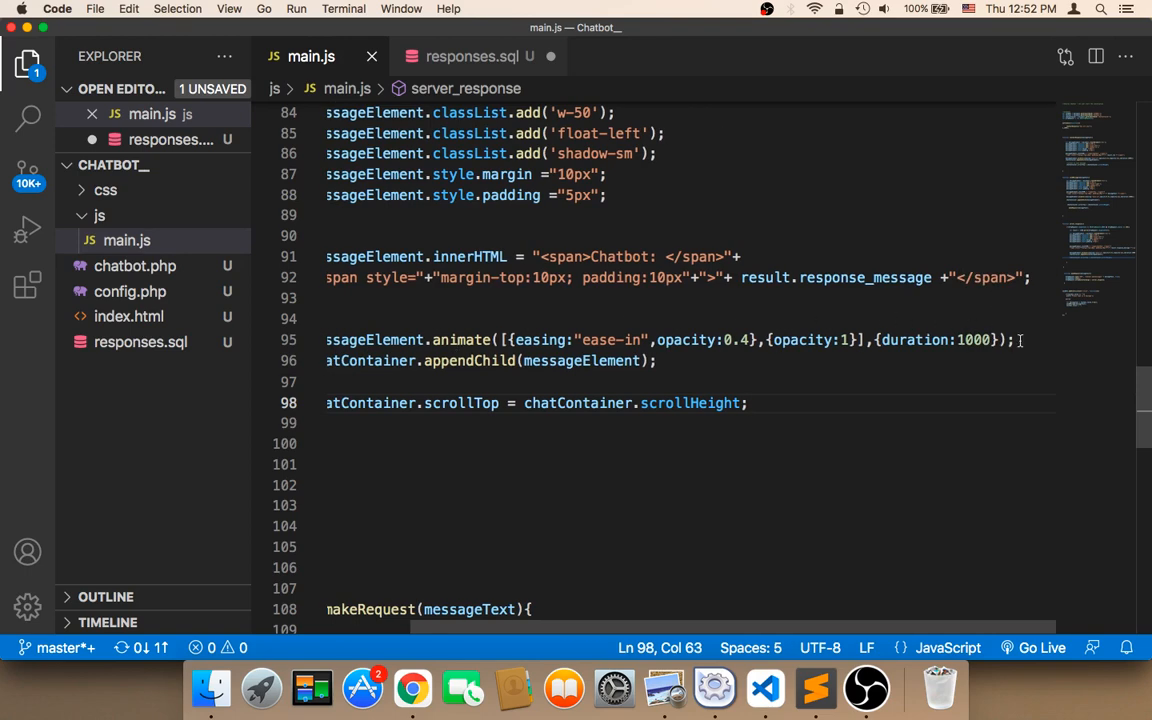
{"action": "type", "text": "s"}
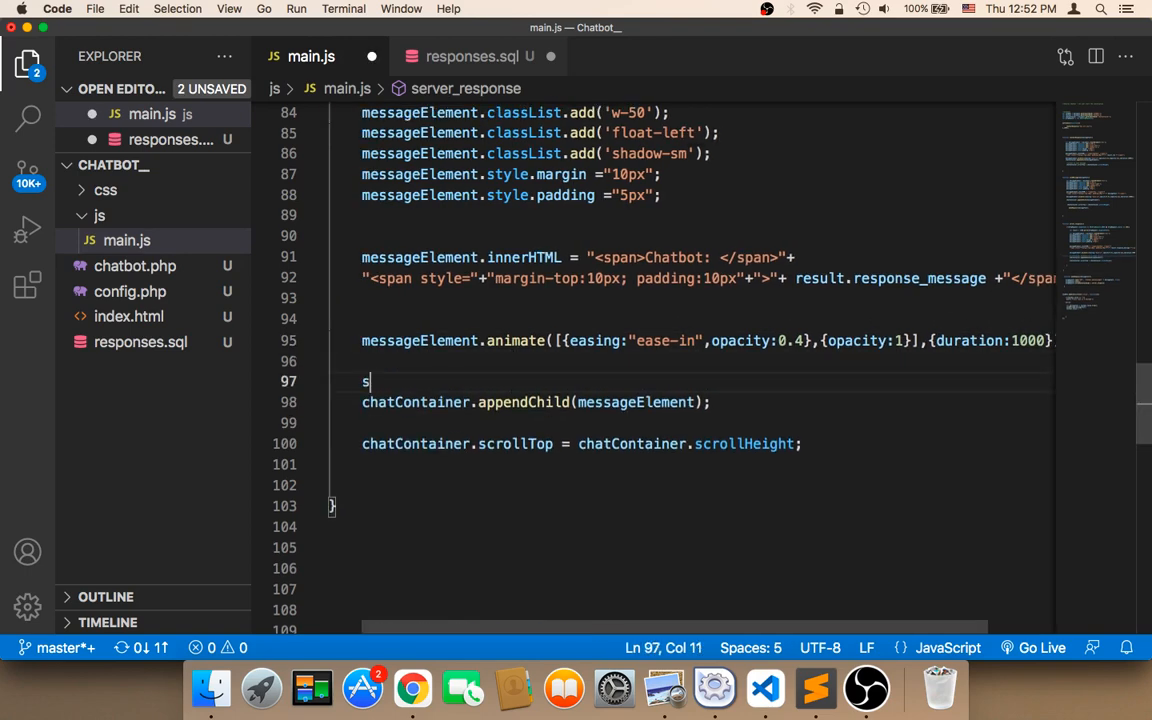
{"action": "type", "text": "etTim"}
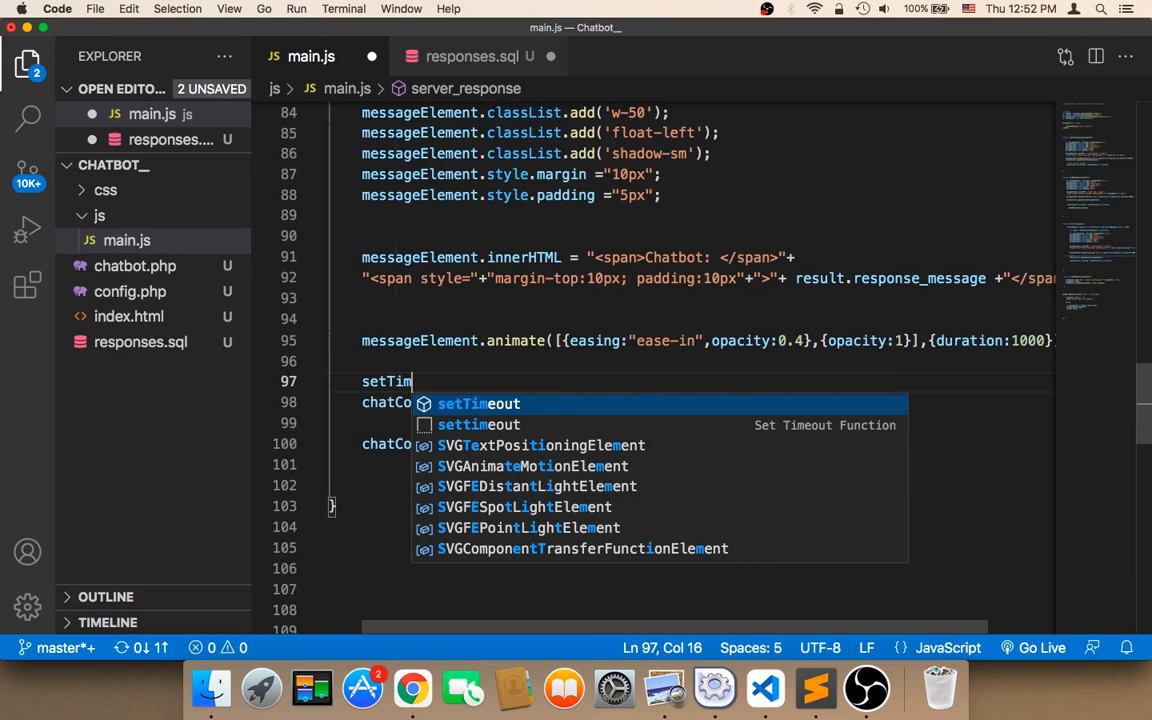
{"action": "key", "text": "Tab"}
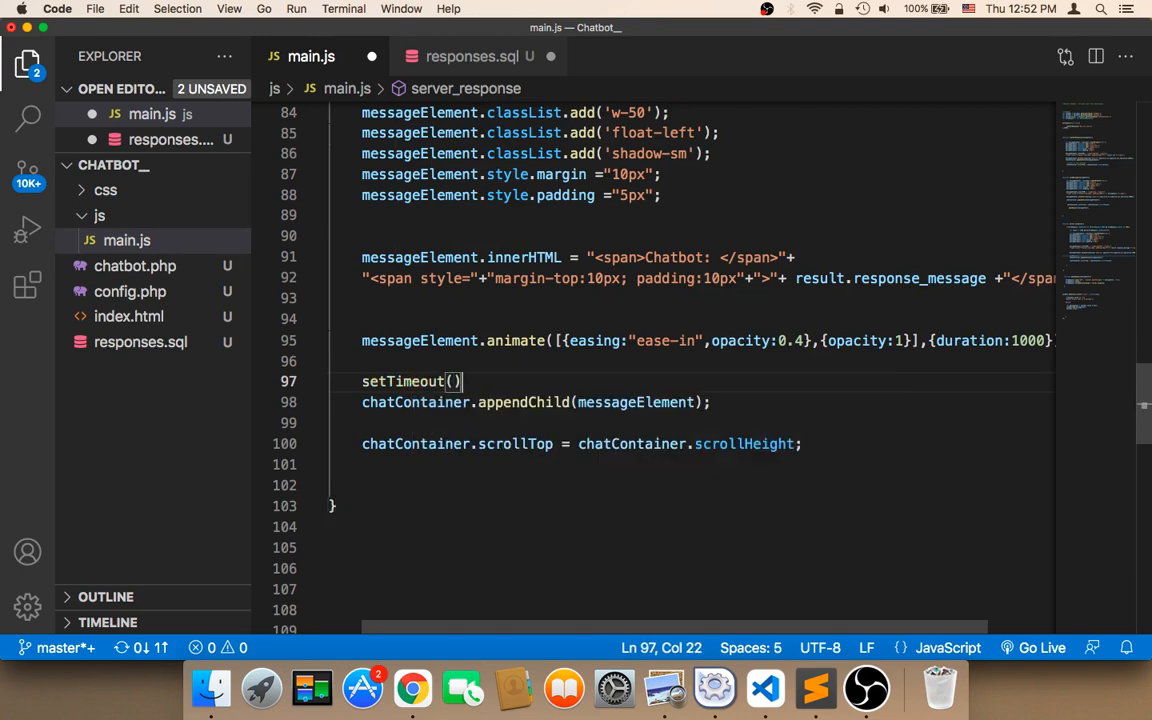
{"action": "type", "text": "()"}
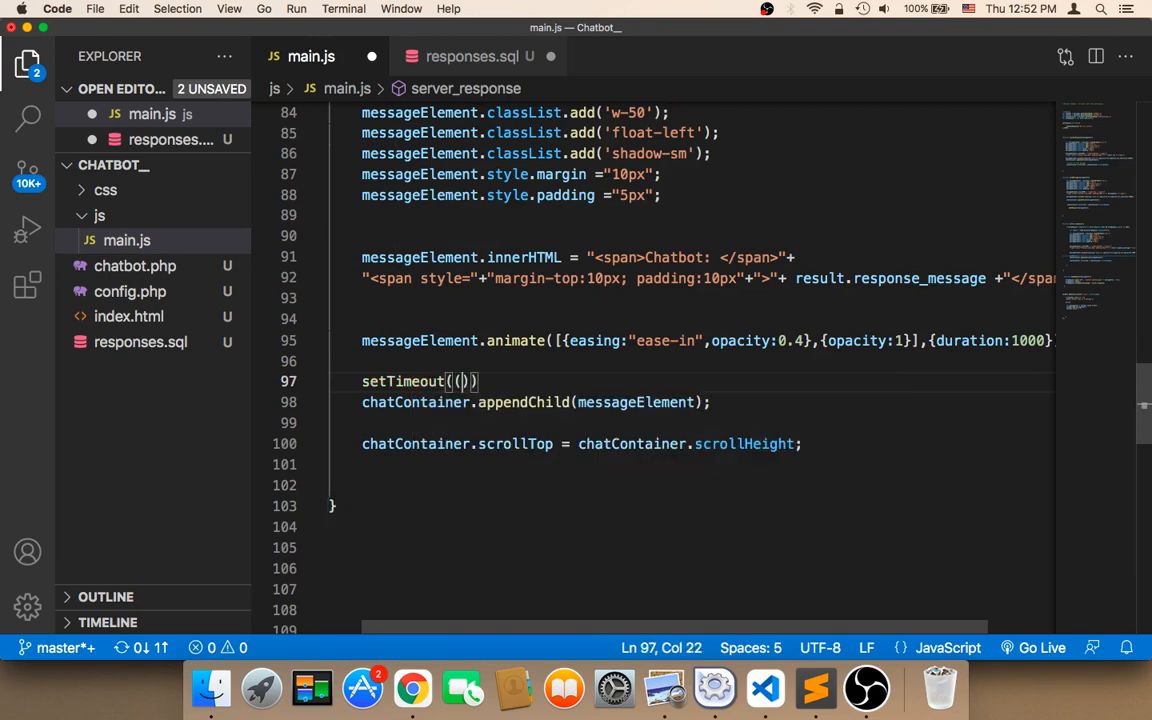
{"action": "type", "text": "=>"}
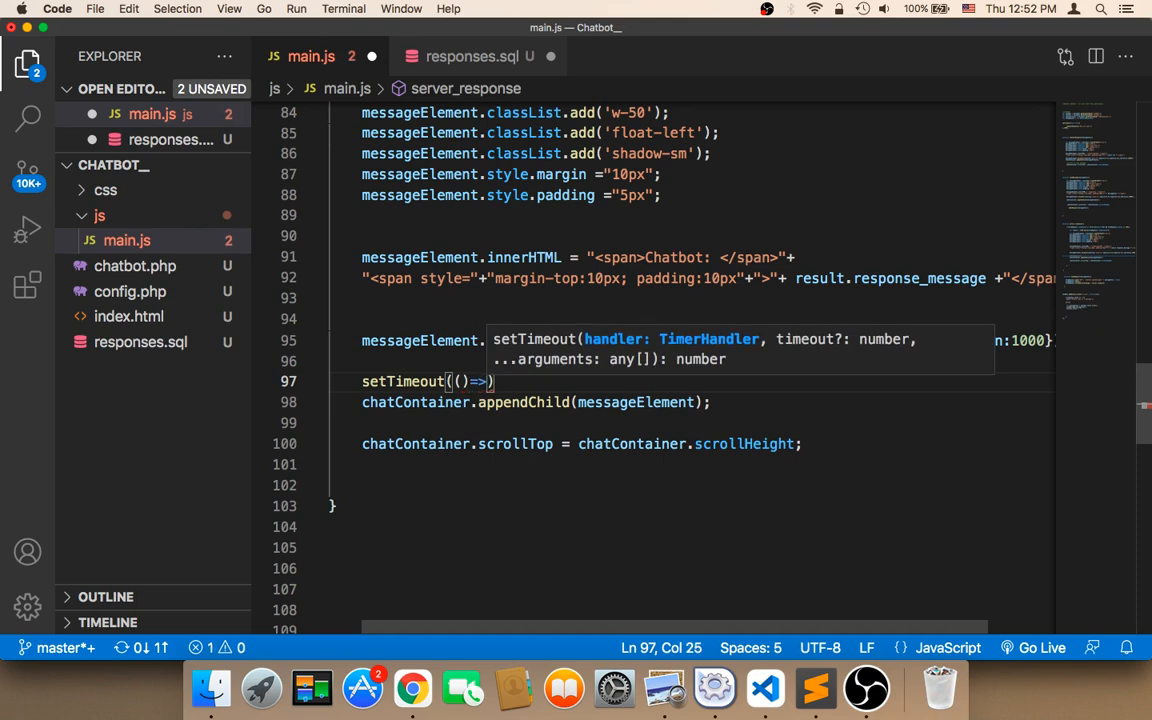
{"action": "type", "text": "{},2000"}
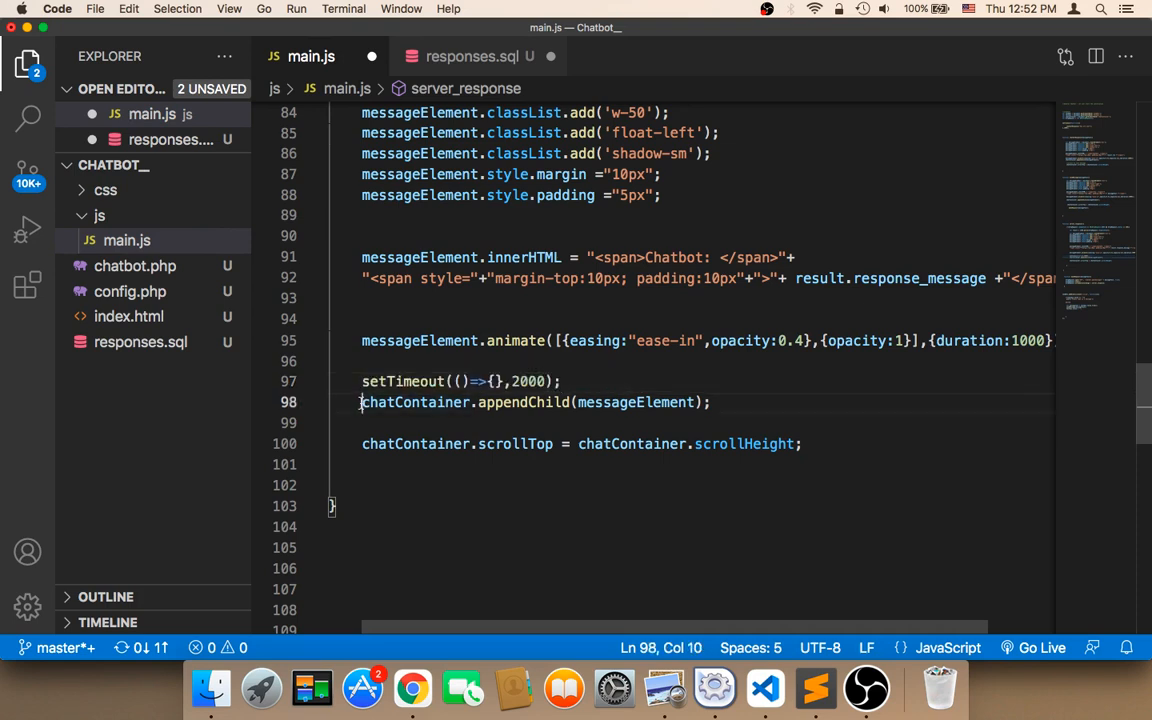
{"action": "left_click_drag", "start_coordinate": [362, 402], "coordinate": [844, 444]}
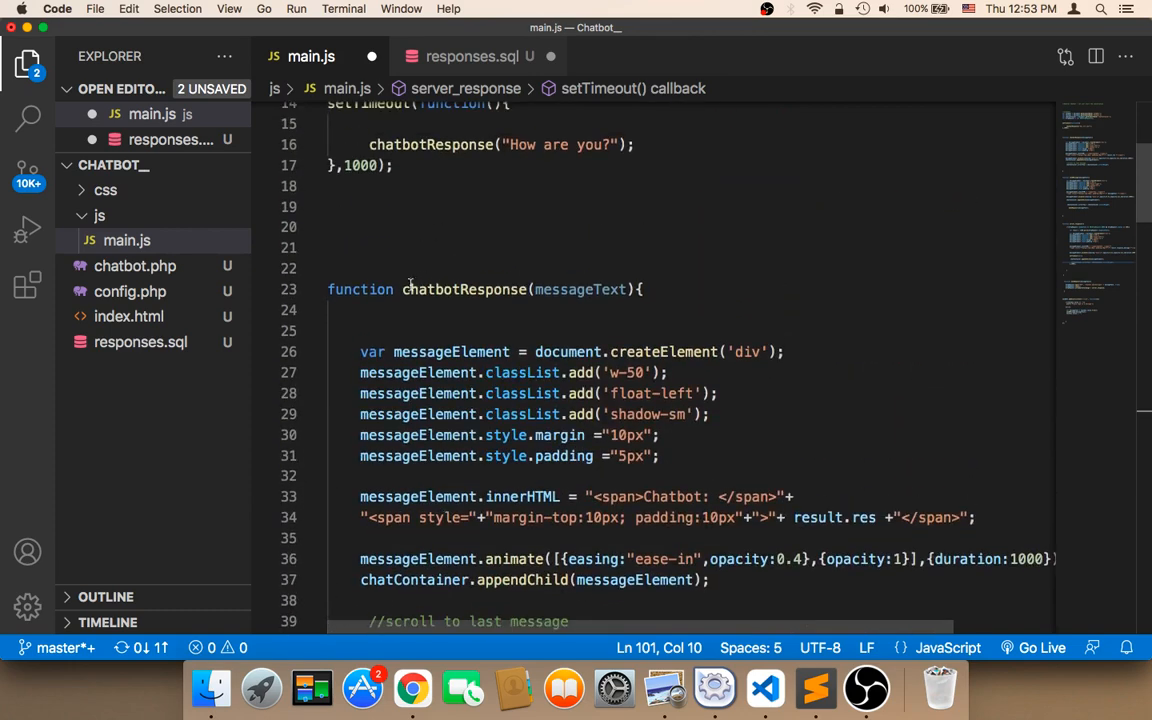
{"action": "left_click", "coordinate": [412, 684]}
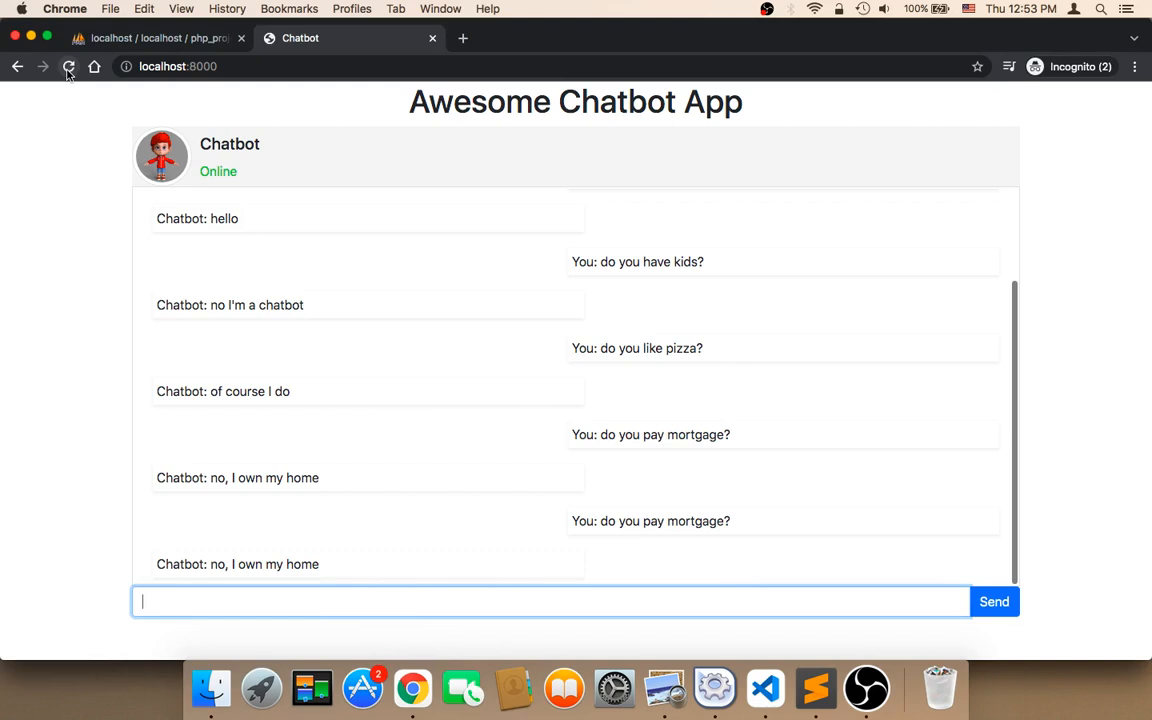
Step: Reload the chatbot page, send "hi", and check main.js in the editor
{"action": "left_click", "coordinate": [68, 66]}
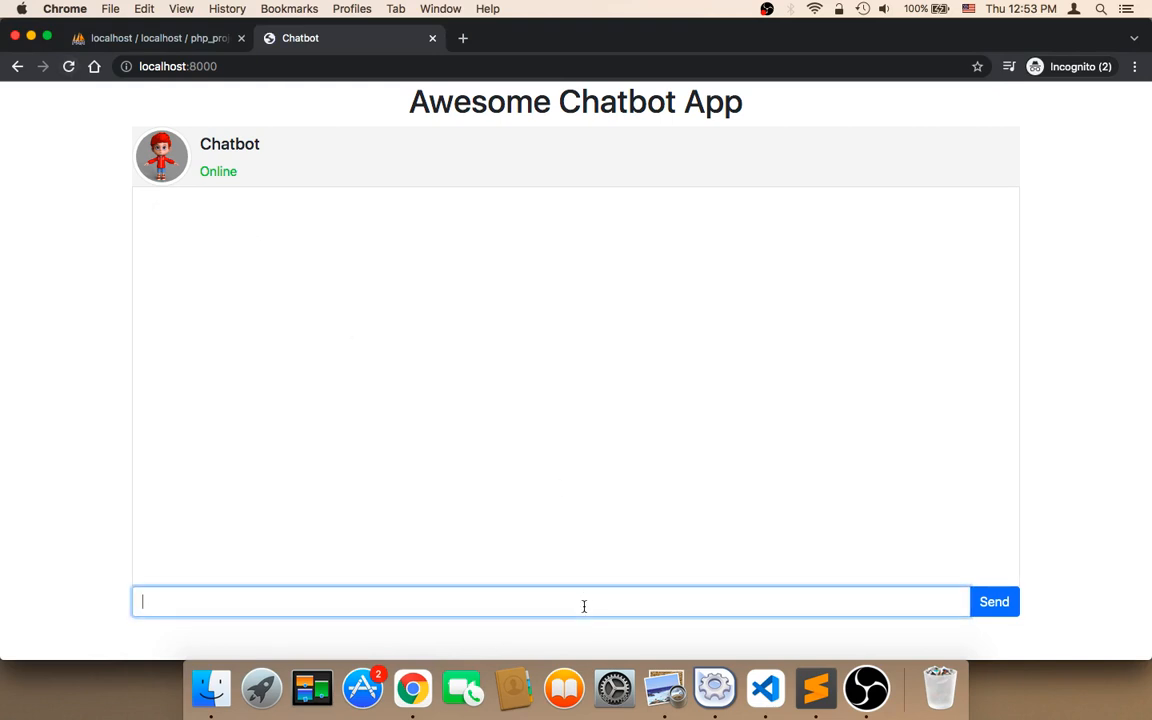
{"action": "type", "text": "hi"}
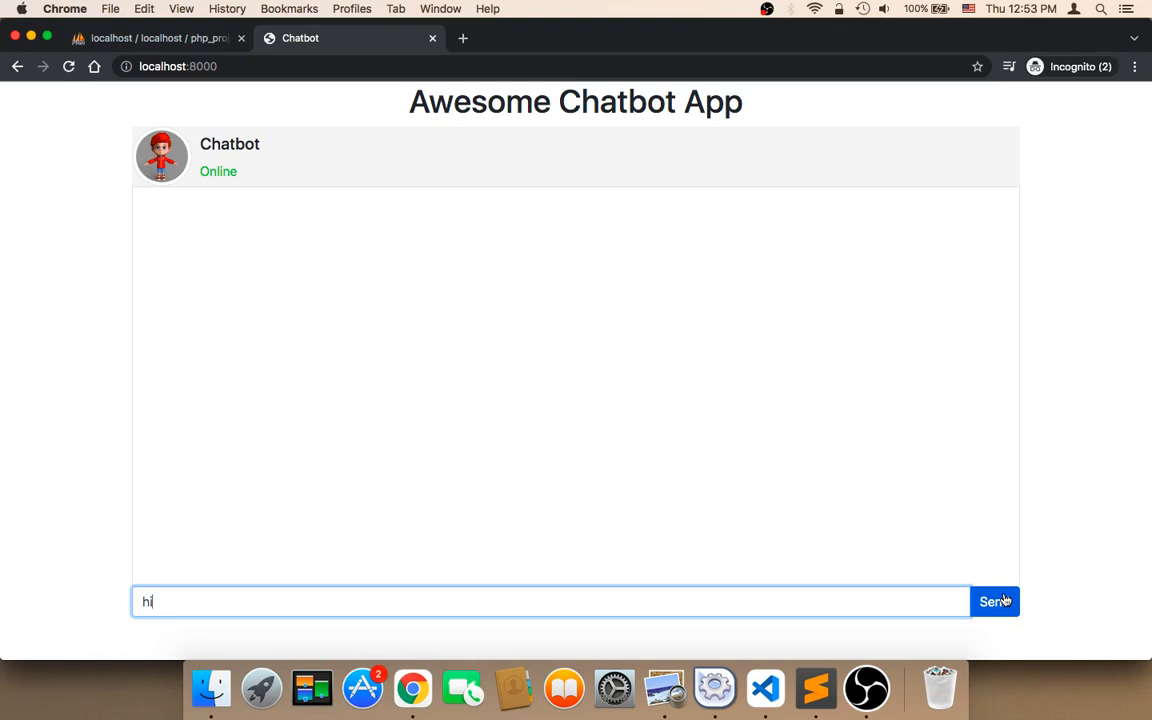
{"action": "left_click", "coordinate": [994, 600]}
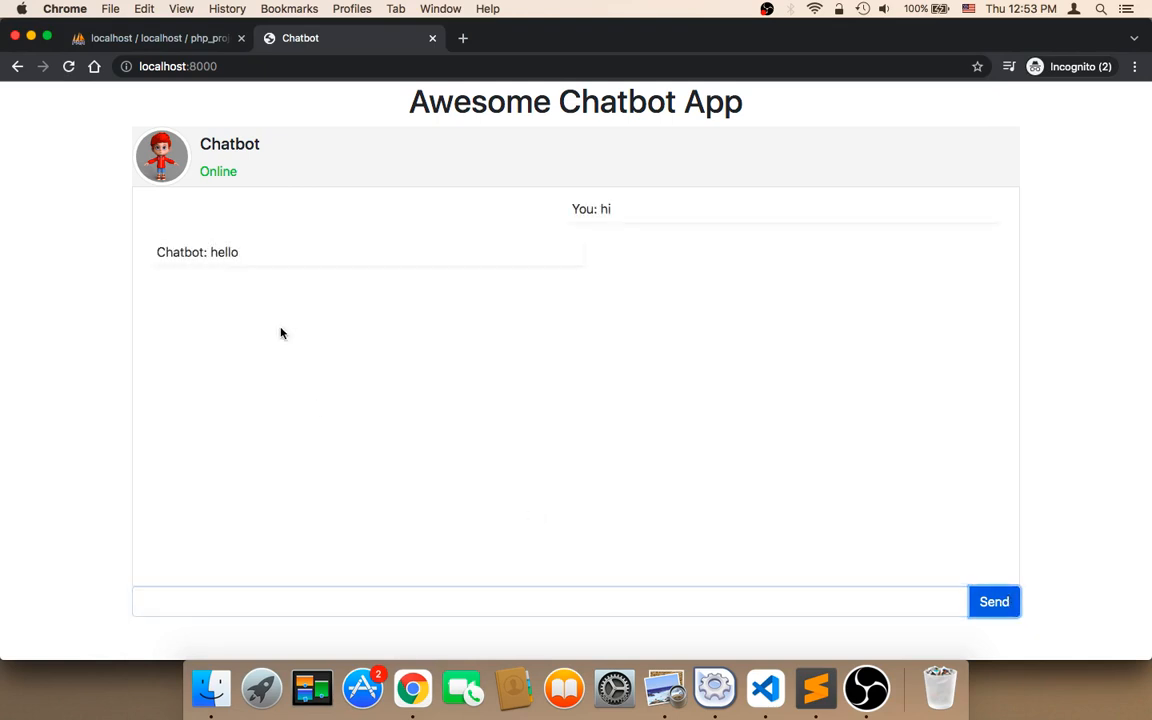
{"action": "left_click", "coordinate": [766, 684]}
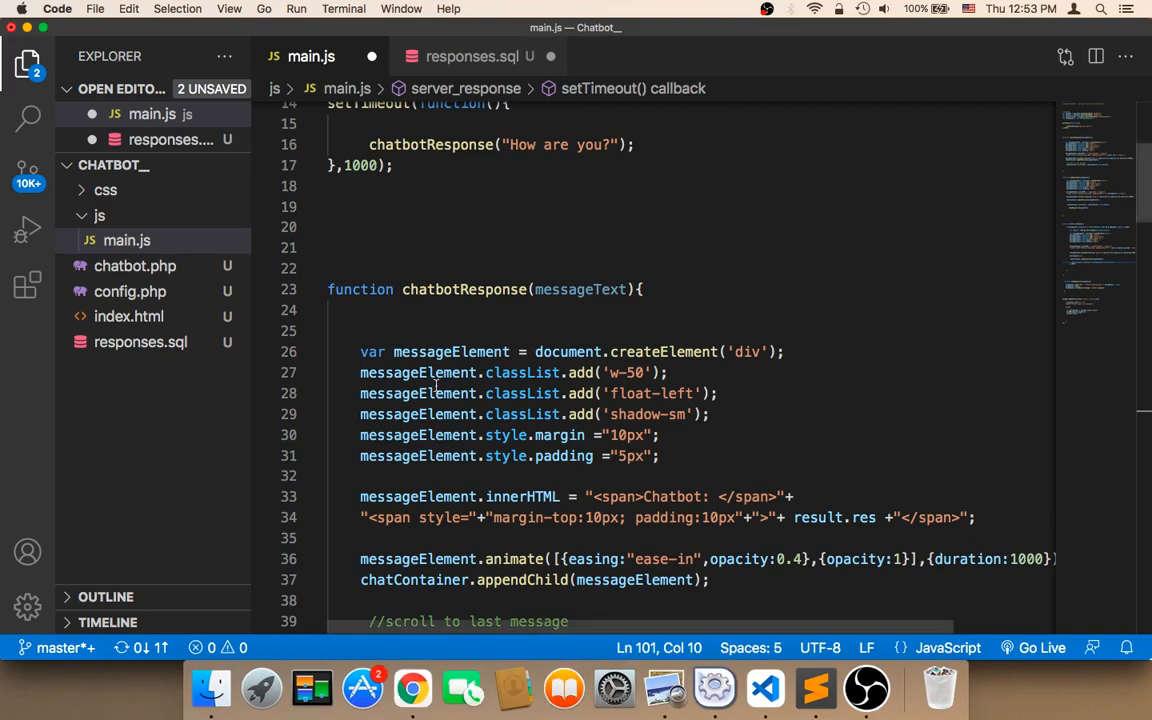
{"action": "scroll", "scroll_direction": "down", "scroll_amount": 3}
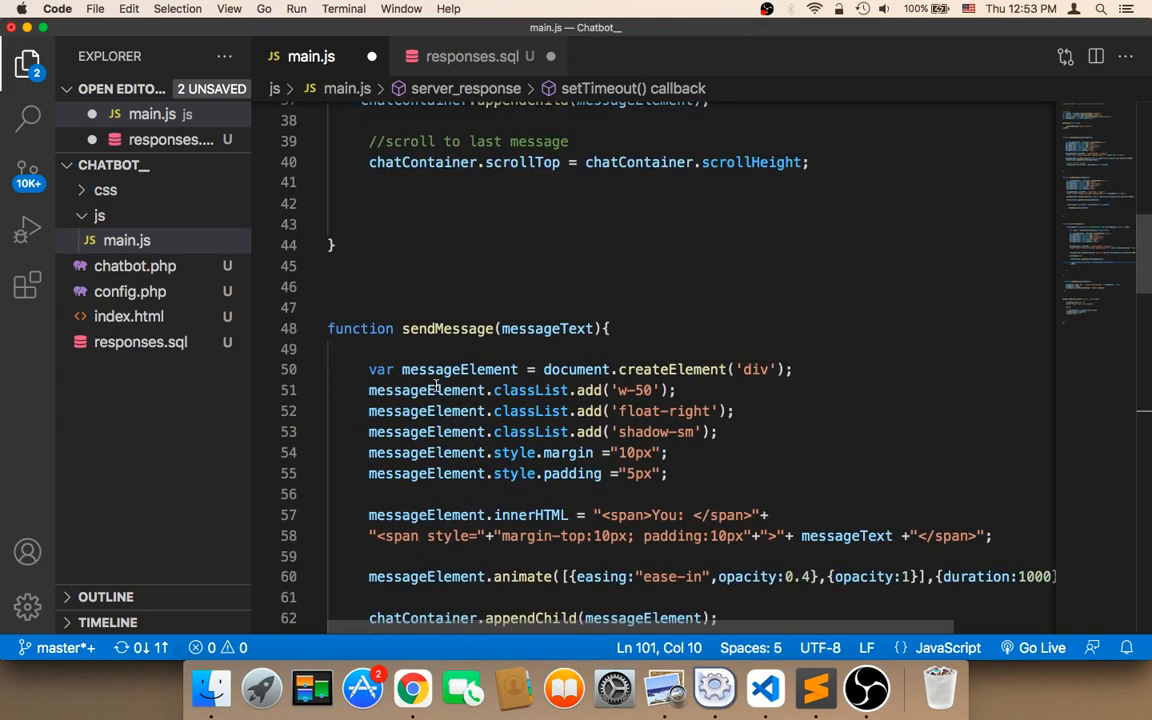
Step: Resend "hi" on the chatbot page and get the delayed "hello" reply
{"action": "left_click", "coordinate": [412, 688]}
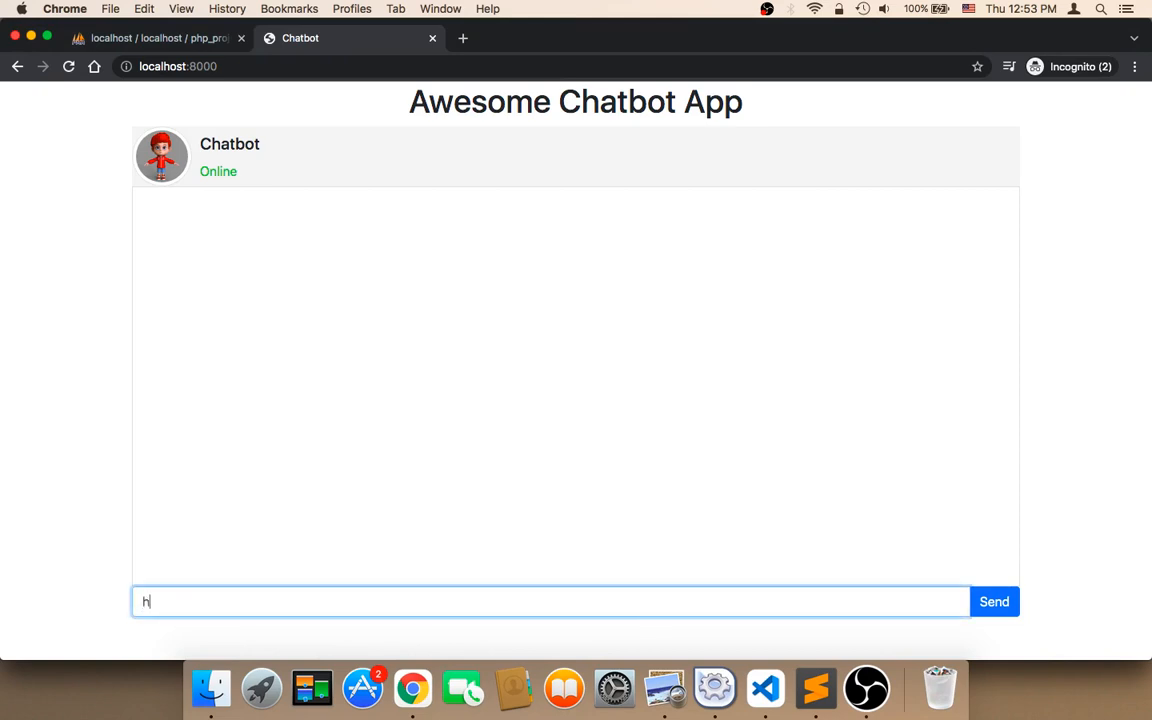
{"action": "left_click", "coordinate": [994, 600]}
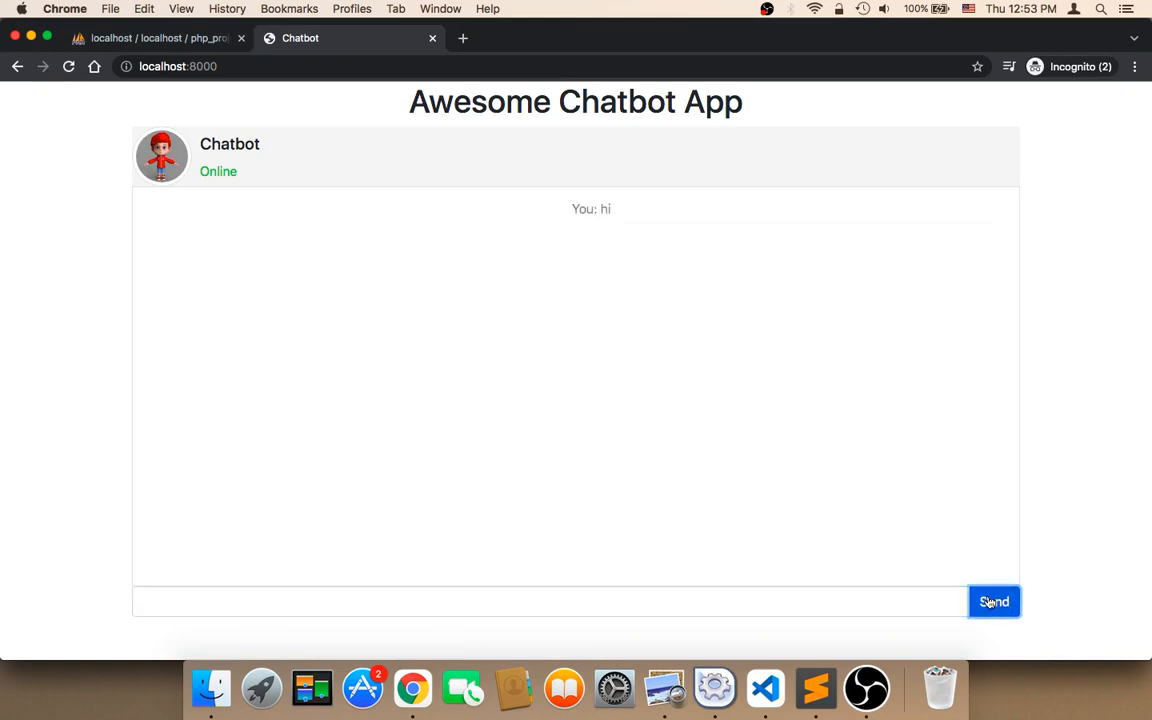
{"action": "left_click", "coordinate": [994, 600]}
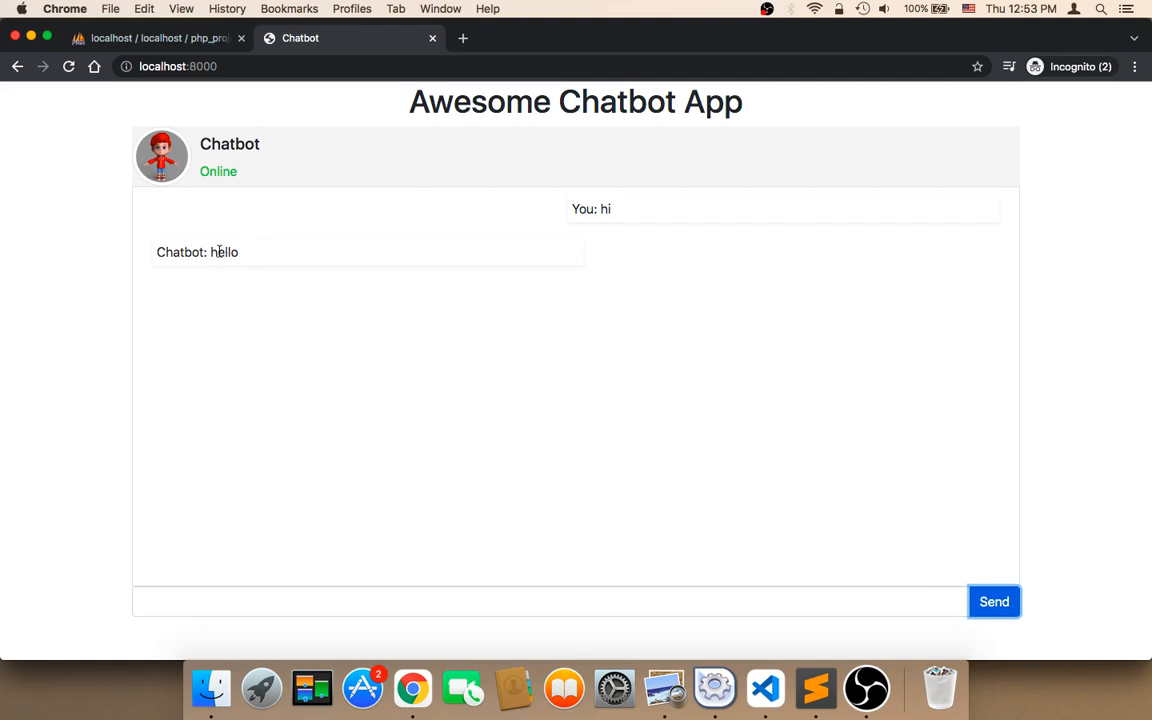
Step: Send "do you have a car?" and receive "yes, electric one" after the delay
{"action": "left_click", "coordinate": [480, 592]}
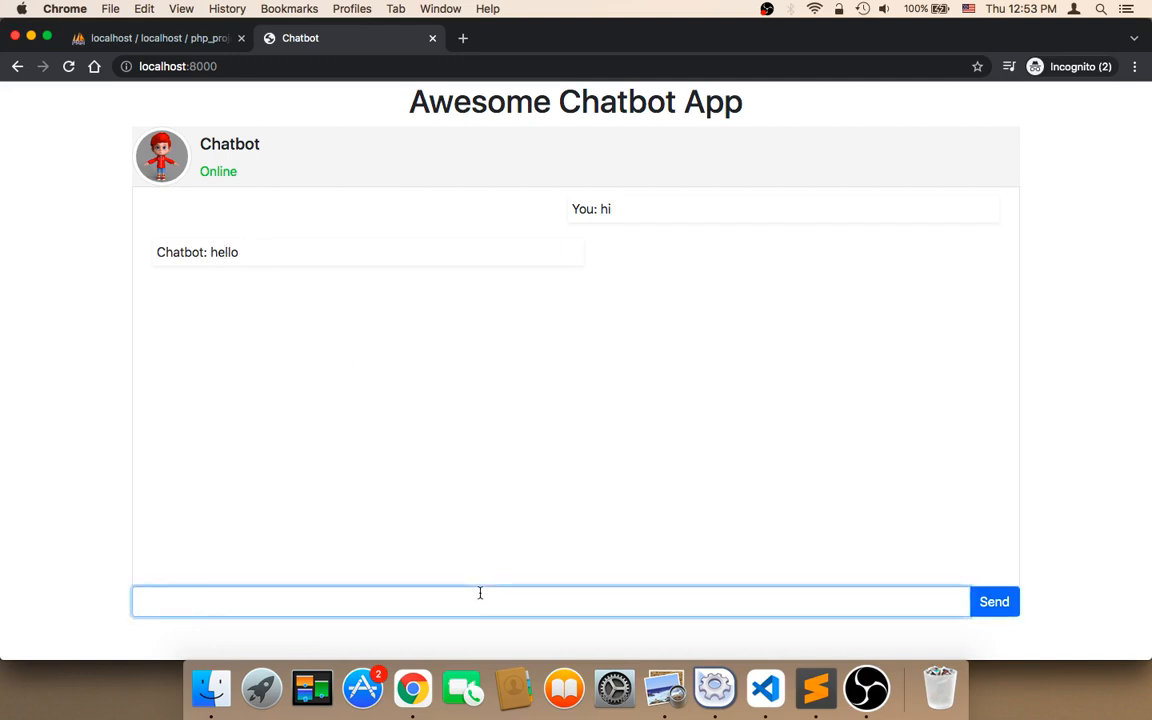
{"action": "type", "text": "do you ha"}
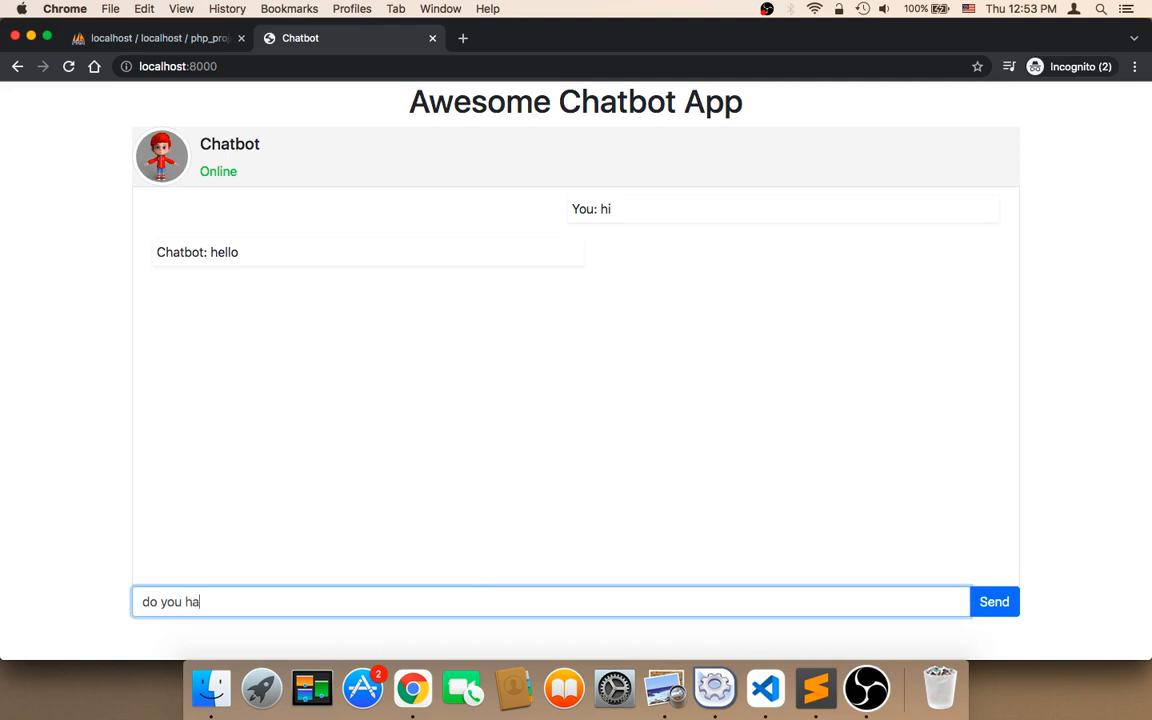
{"action": "type", "text": "ve a car"}
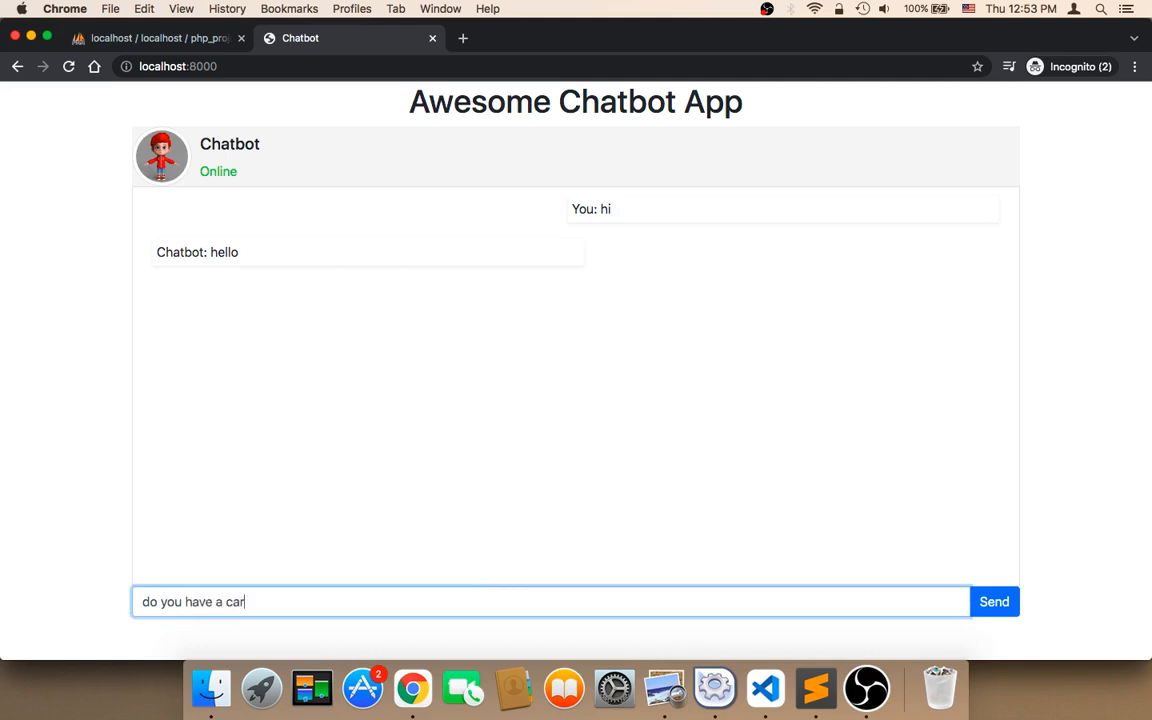
{"action": "type", "text": "?"}
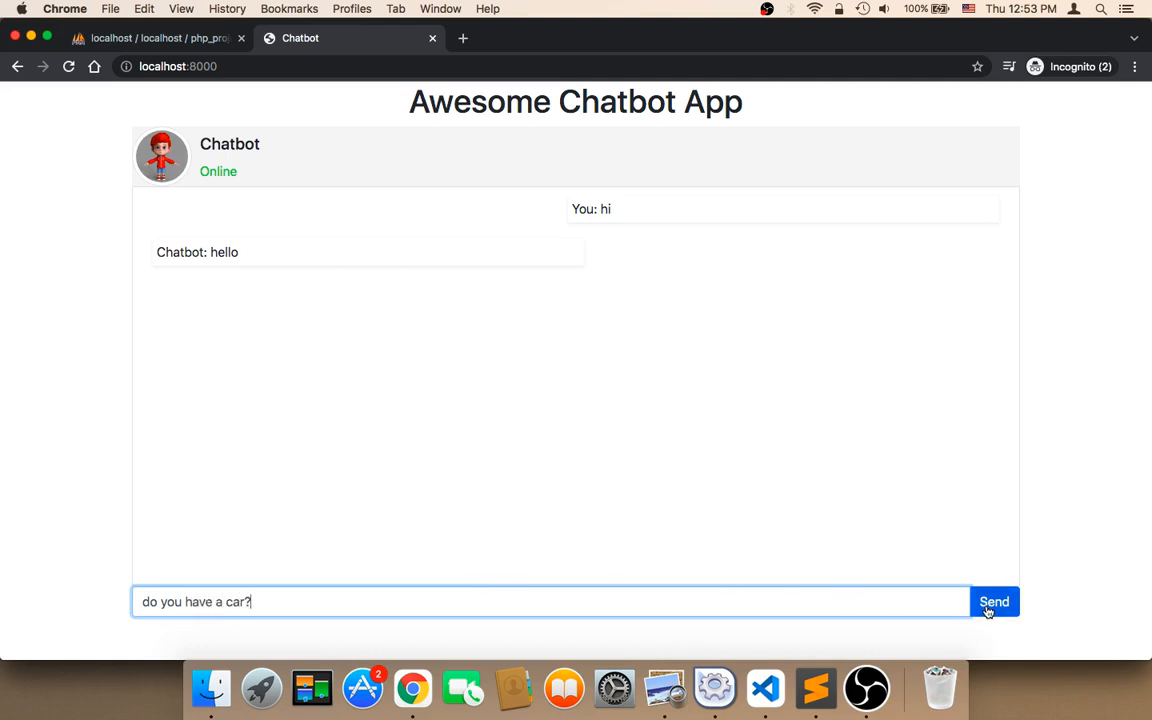
{"action": "left_click", "coordinate": [994, 600]}
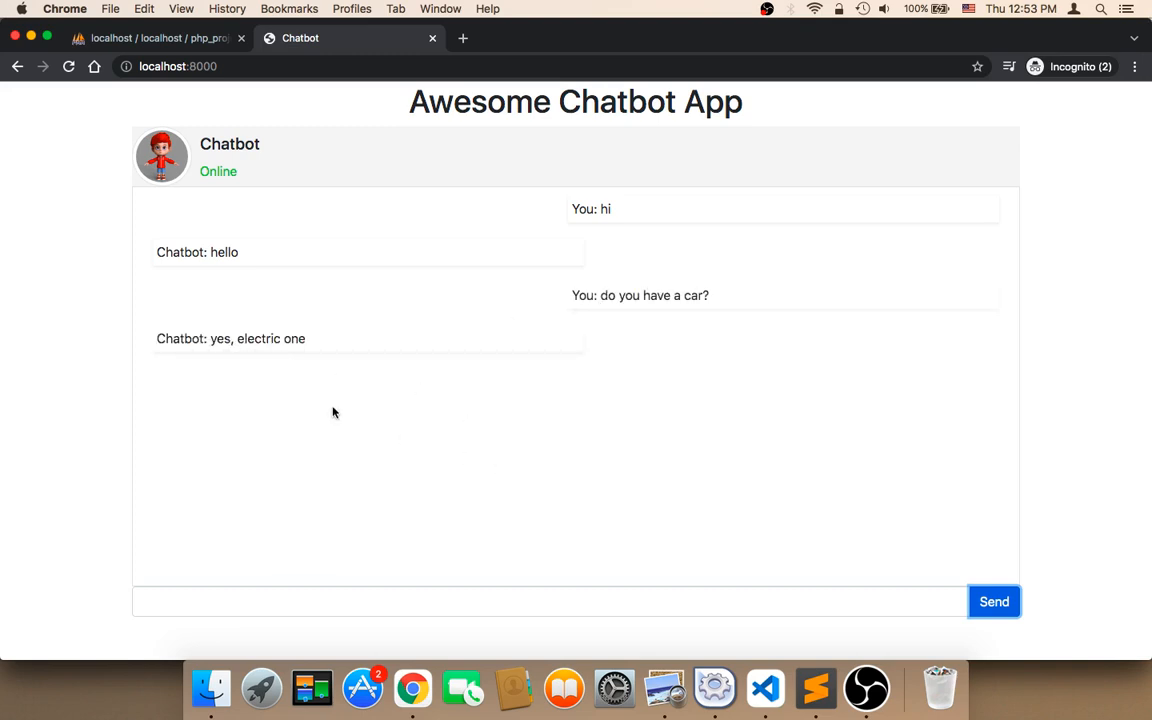
{"action": "mouse_move", "coordinate": [718, 556]}
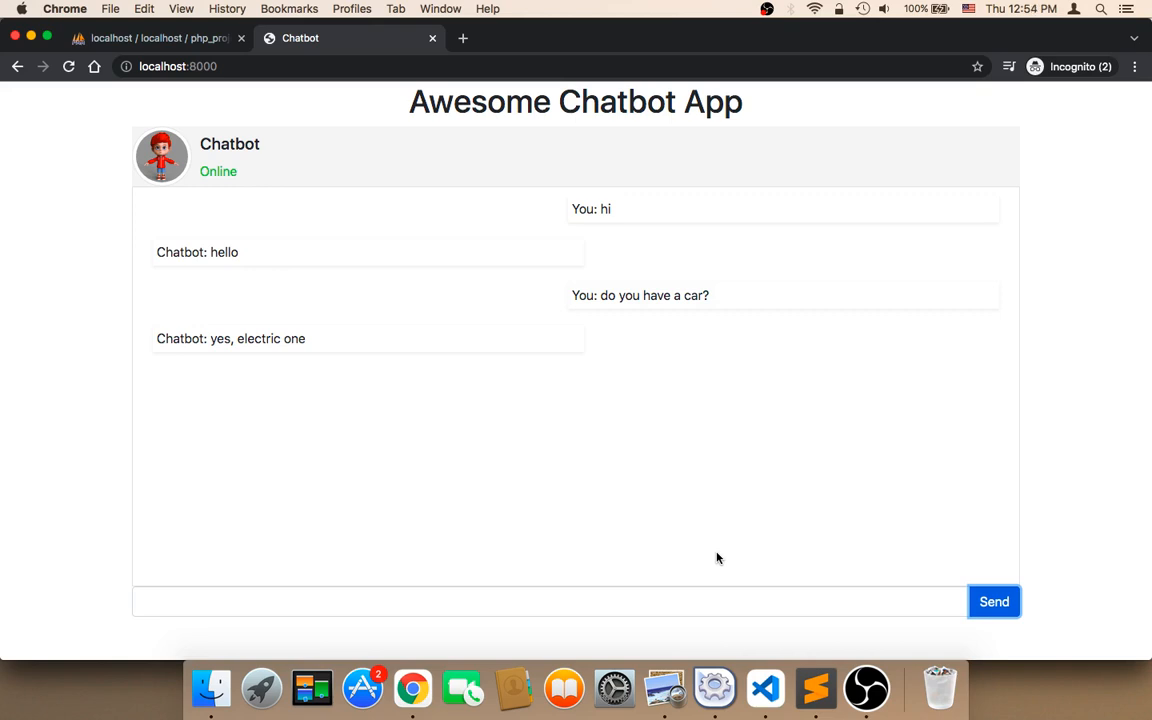
{"action": "mouse_move", "coordinate": [628, 356]}
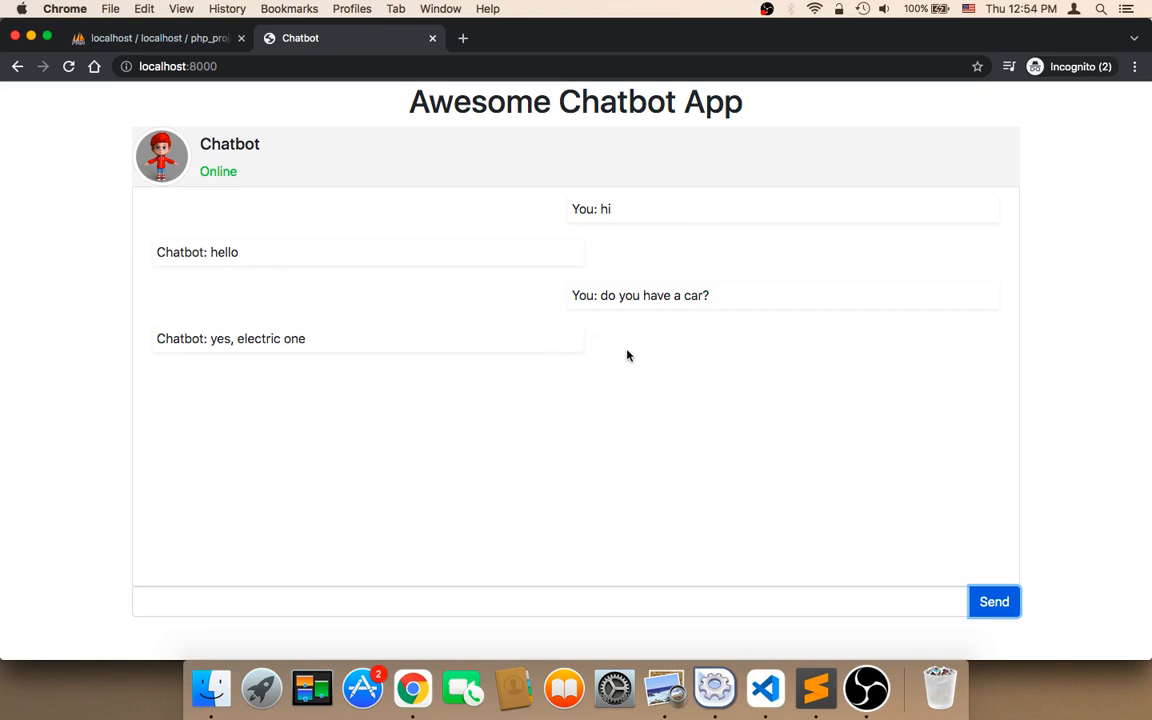
{"action": "mouse_move", "coordinate": [448, 330]}
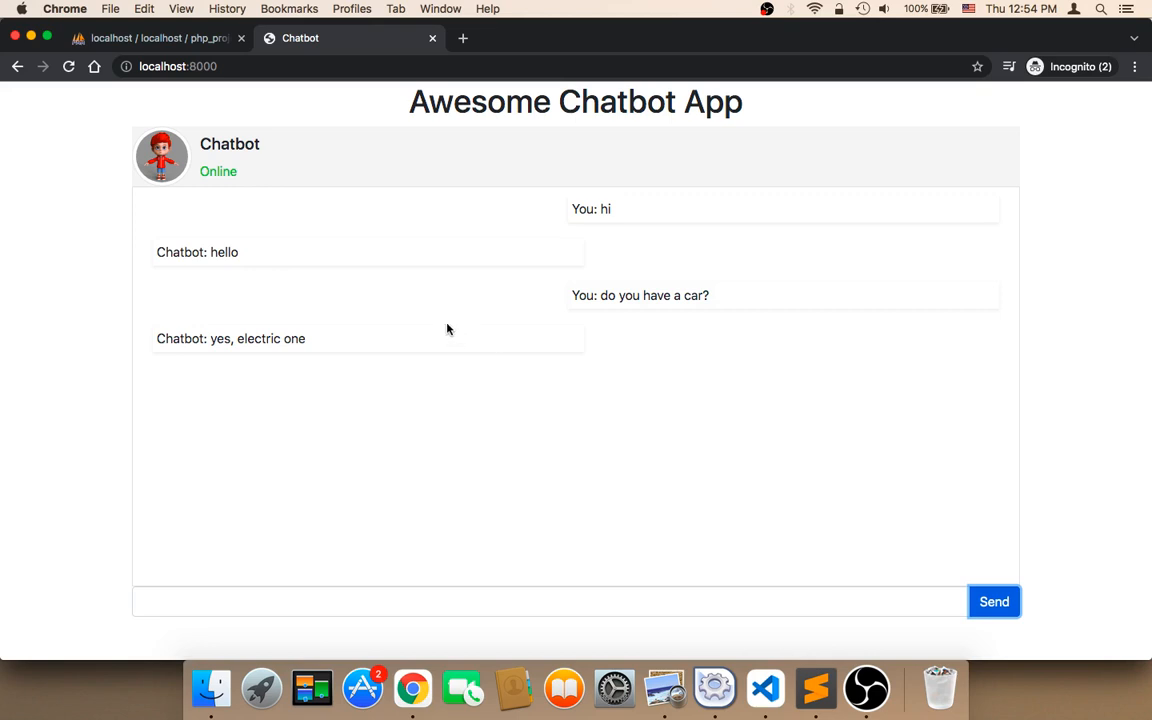
{"action": "mouse_move", "coordinate": [556, 324]}
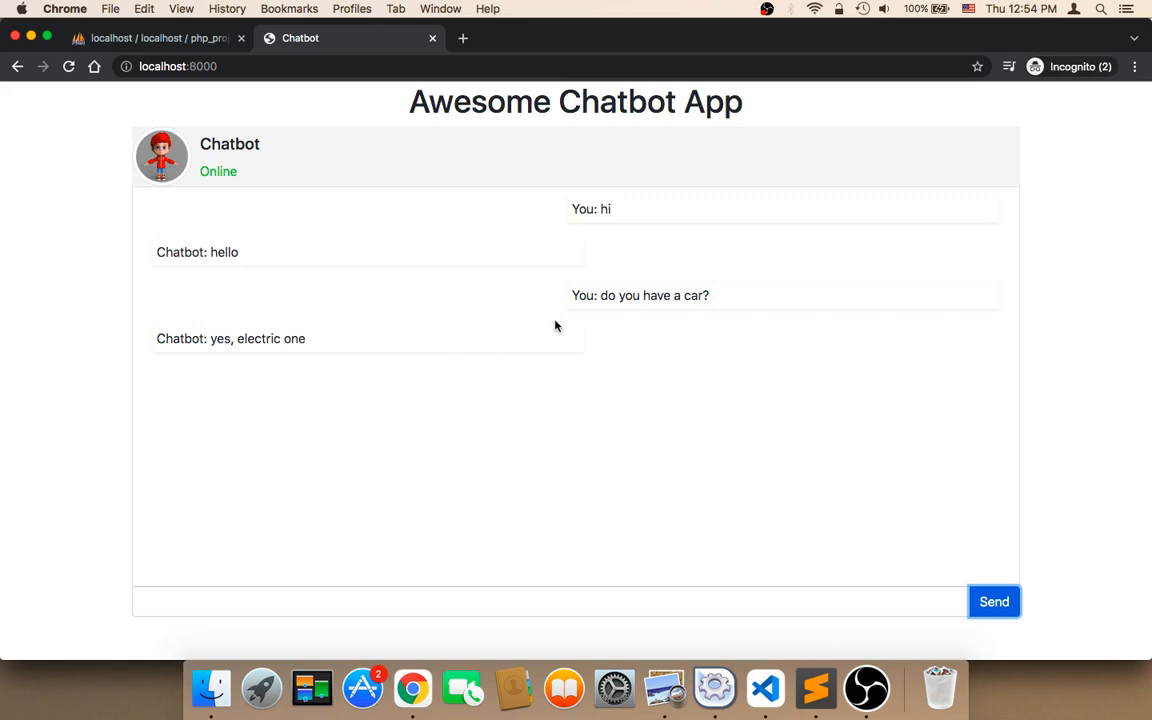